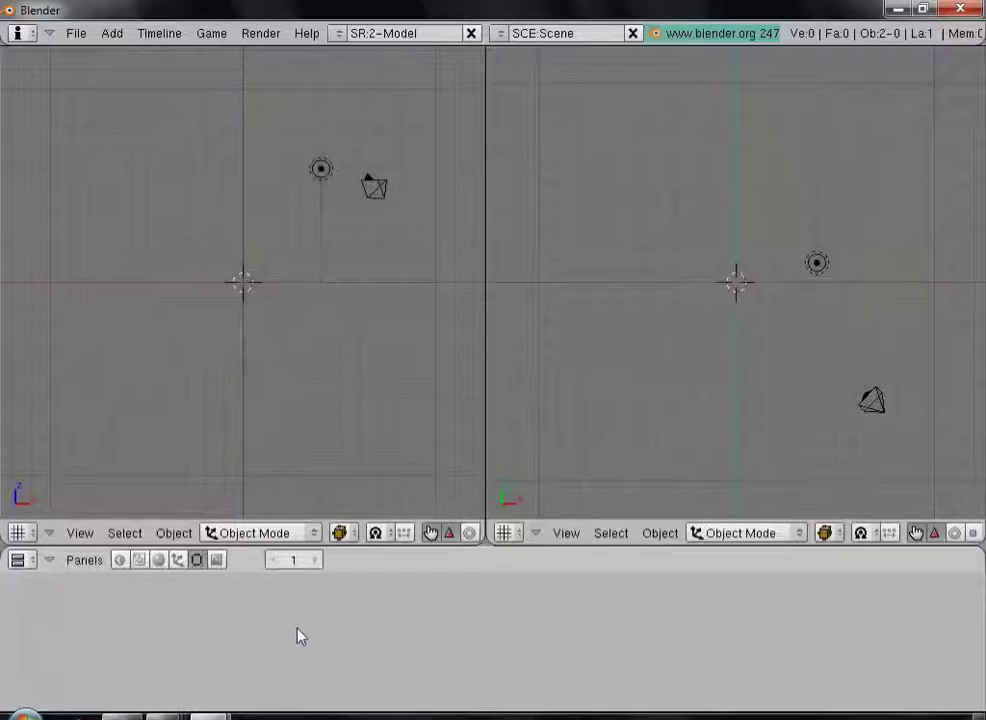
mouse_move(575, 326)
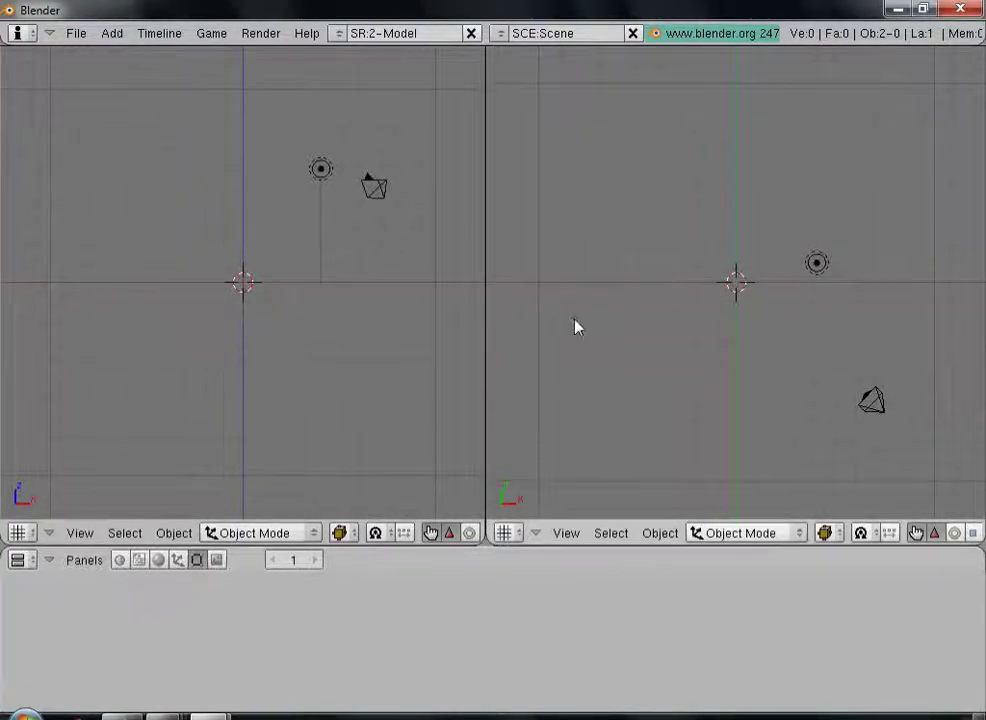
mouse_move(612, 70)
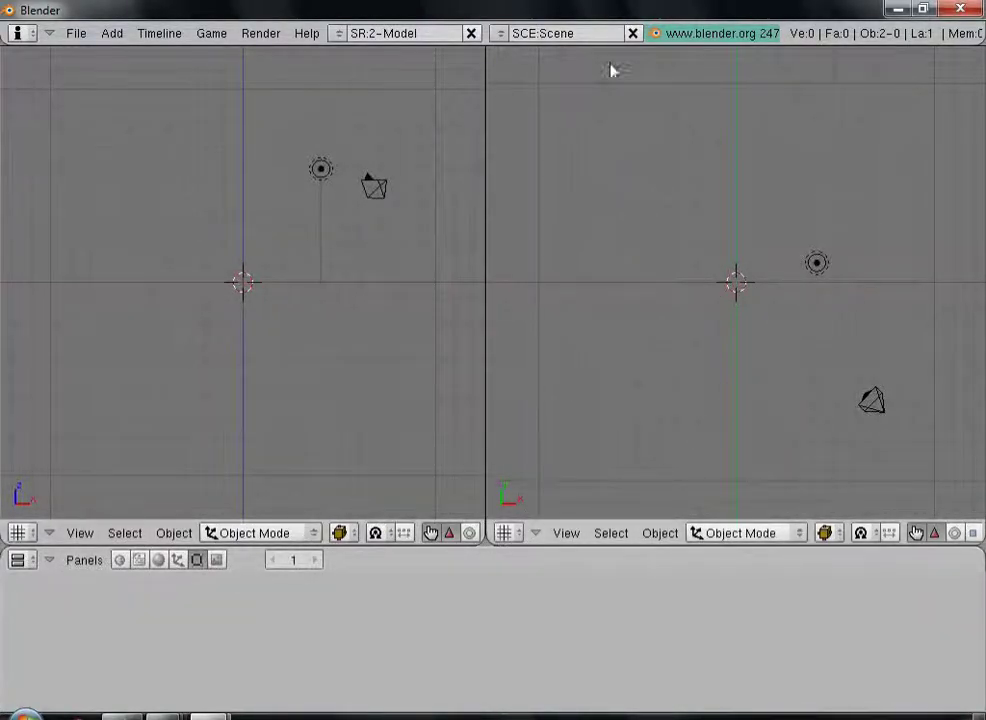
mouse_move(745, 484)
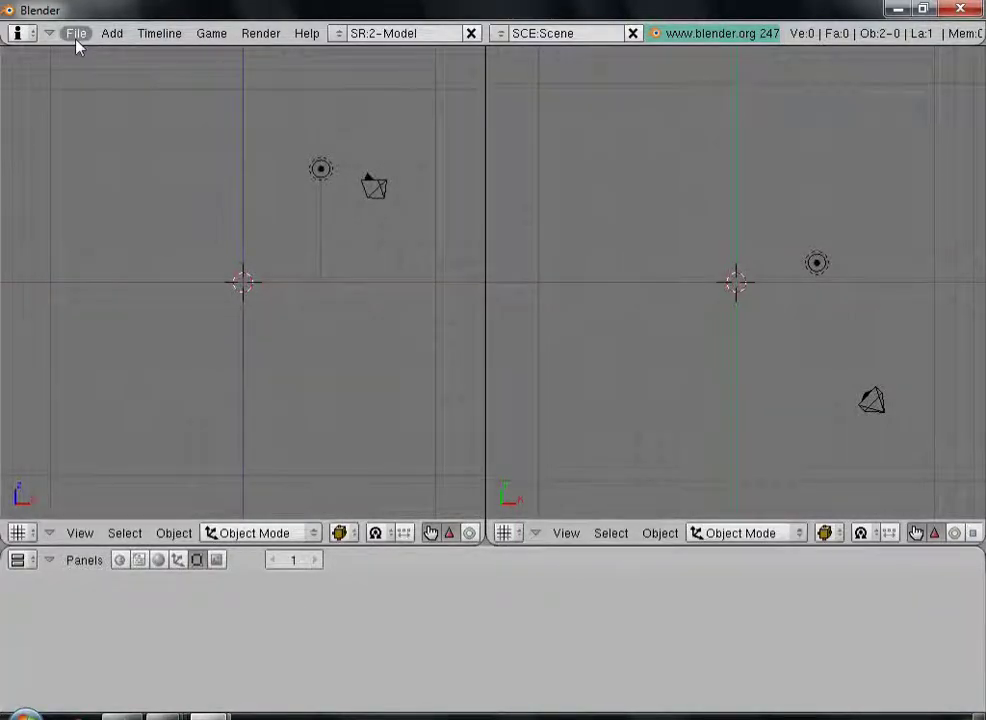
Step: Open the File menu's import formats list, showing the VampEd 242 (.x) entry
click(76, 33)
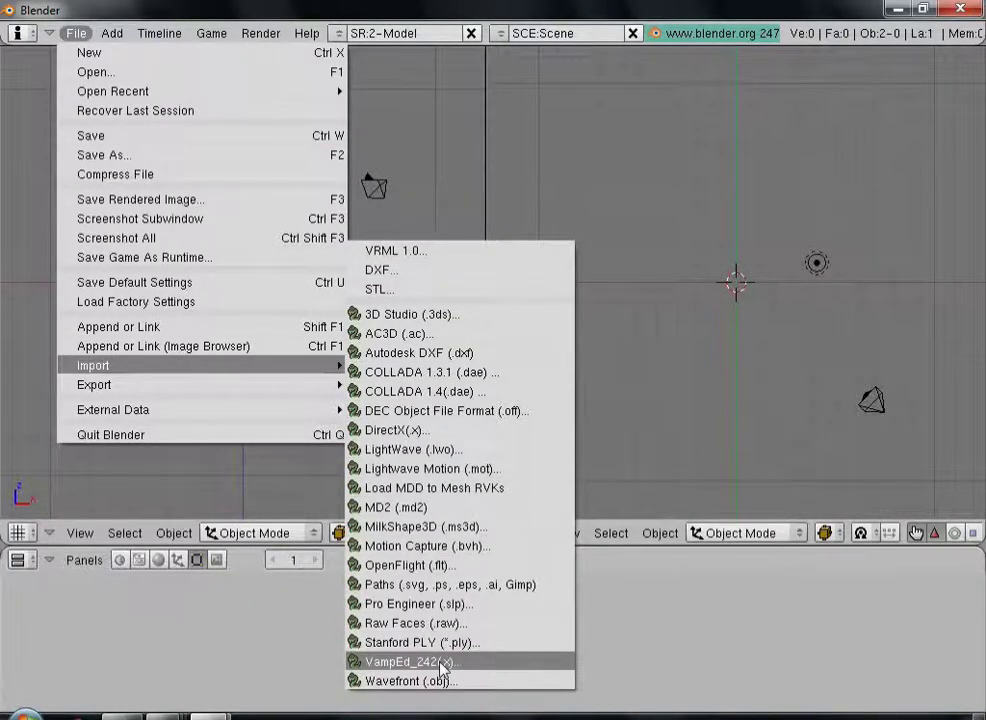
Step: Import jeanette.x from the Jeanette folder with the VampEd importer
click(411, 661)
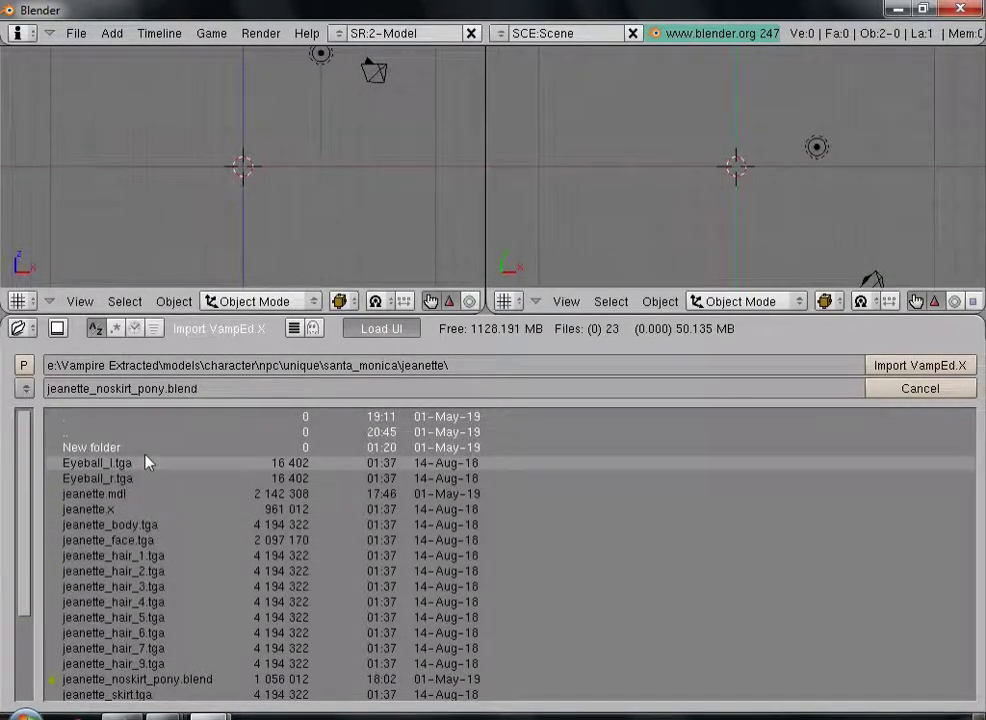
click(88, 509)
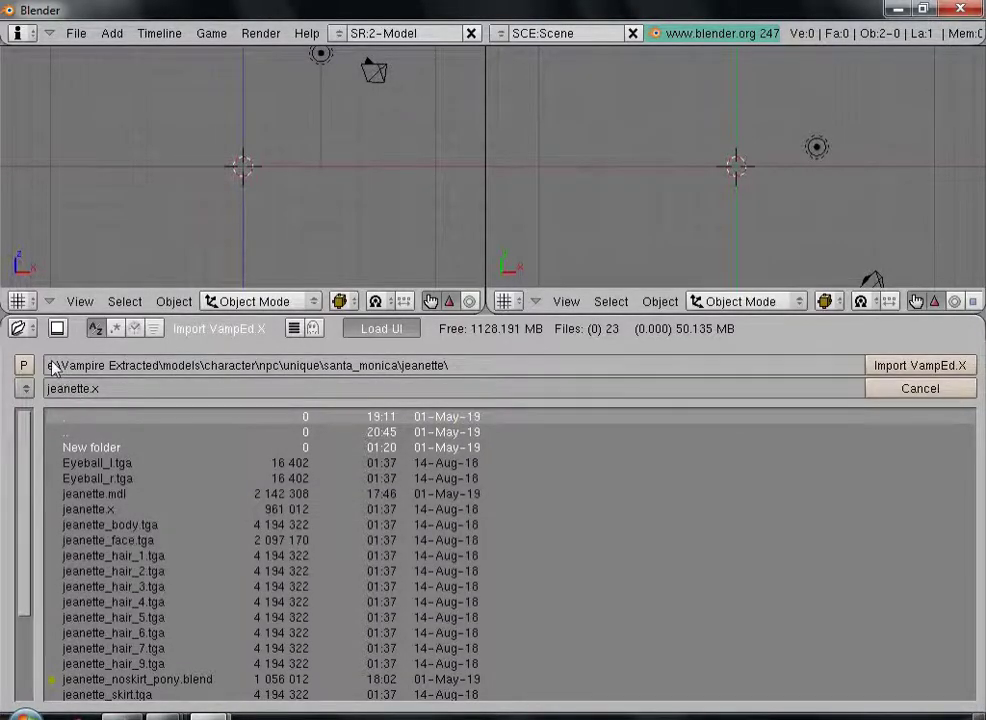
mouse_move(452, 374)
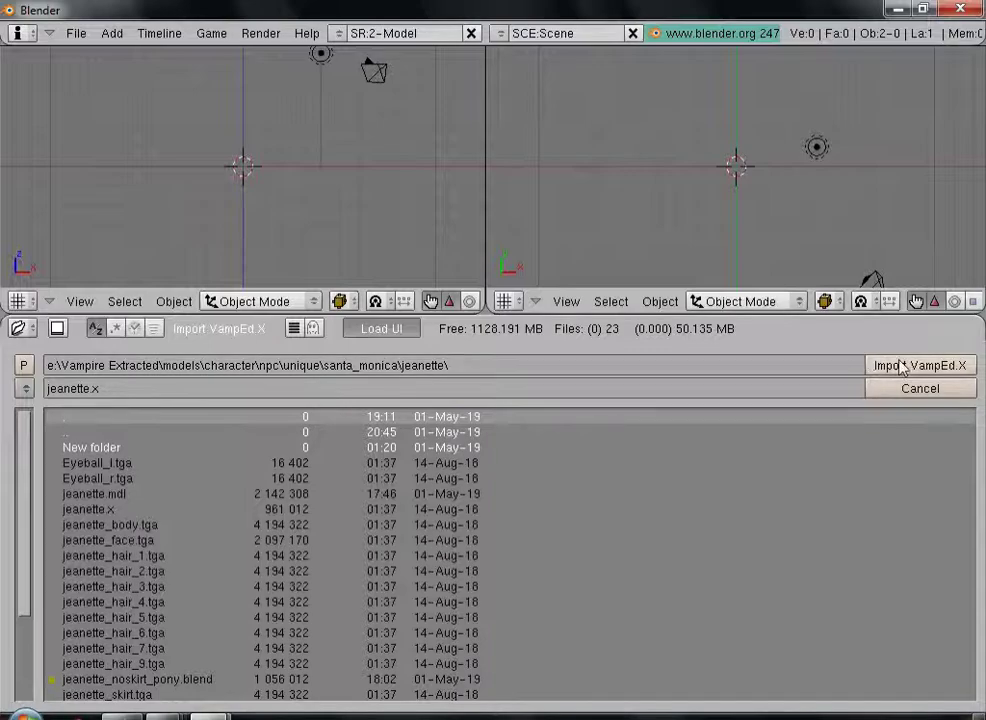
click(920, 364)
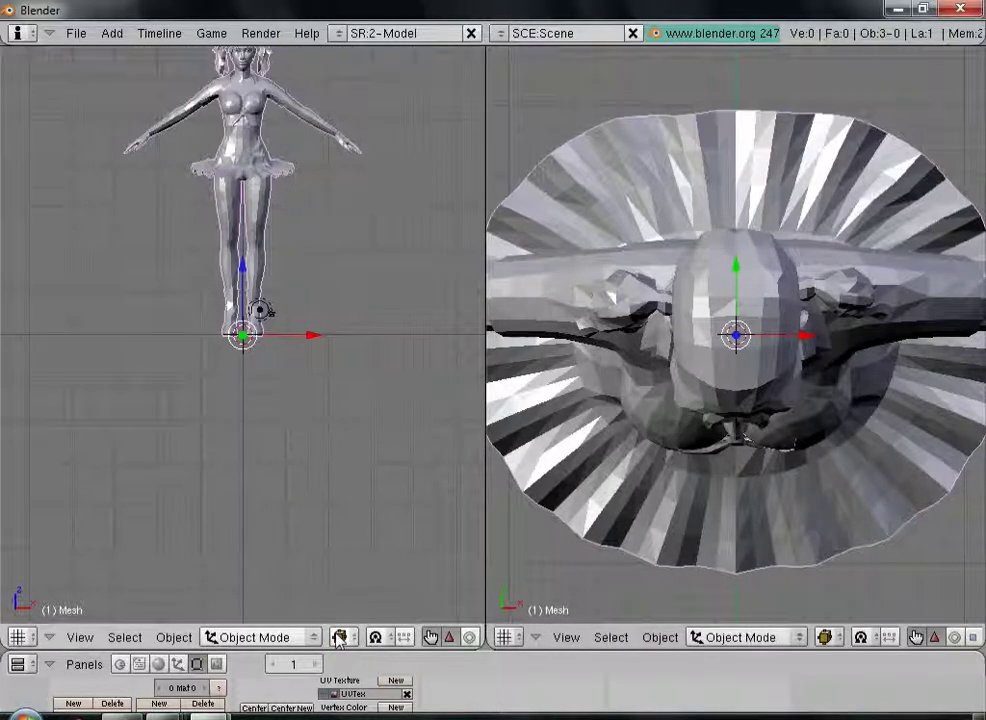
Step: Set the draw type of both the front and top viewports to Textured
click(342, 637)
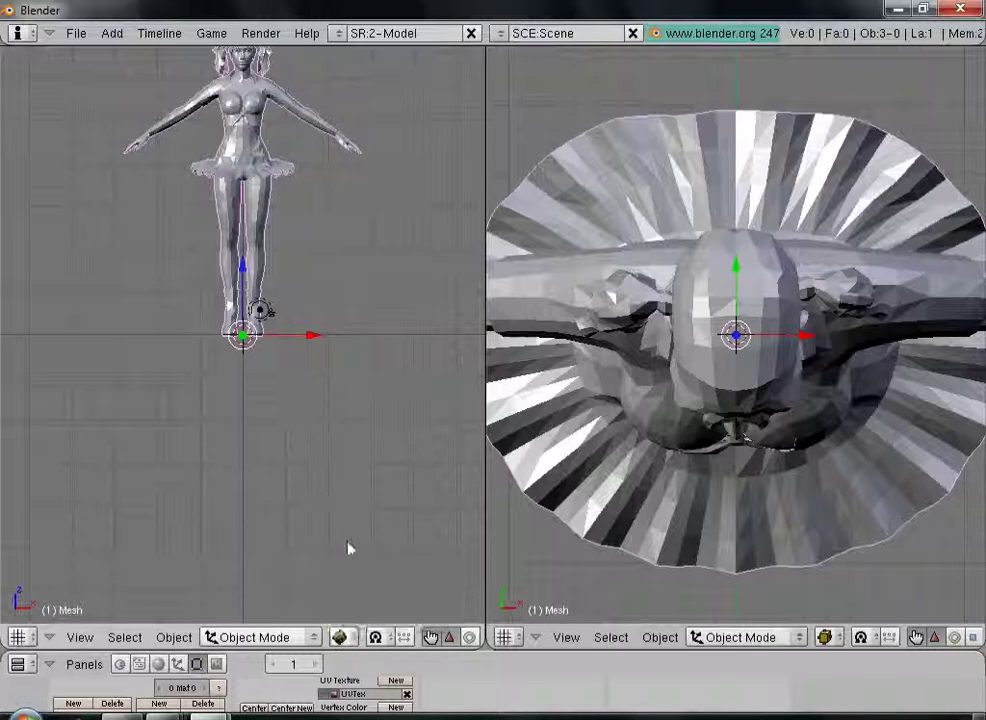
click(820, 637)
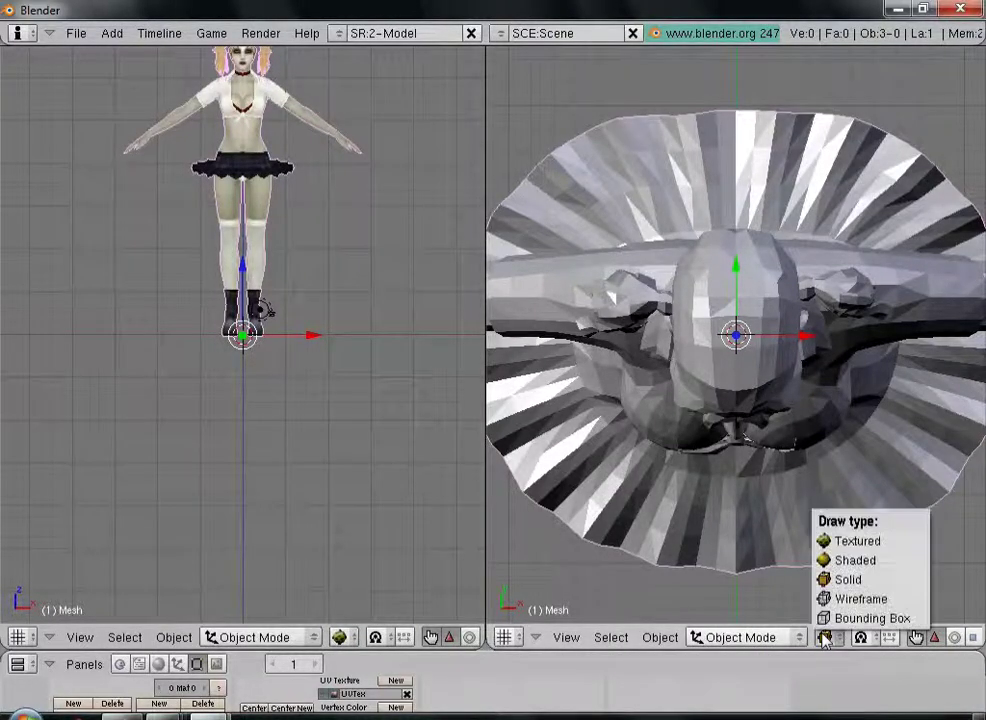
click(857, 540)
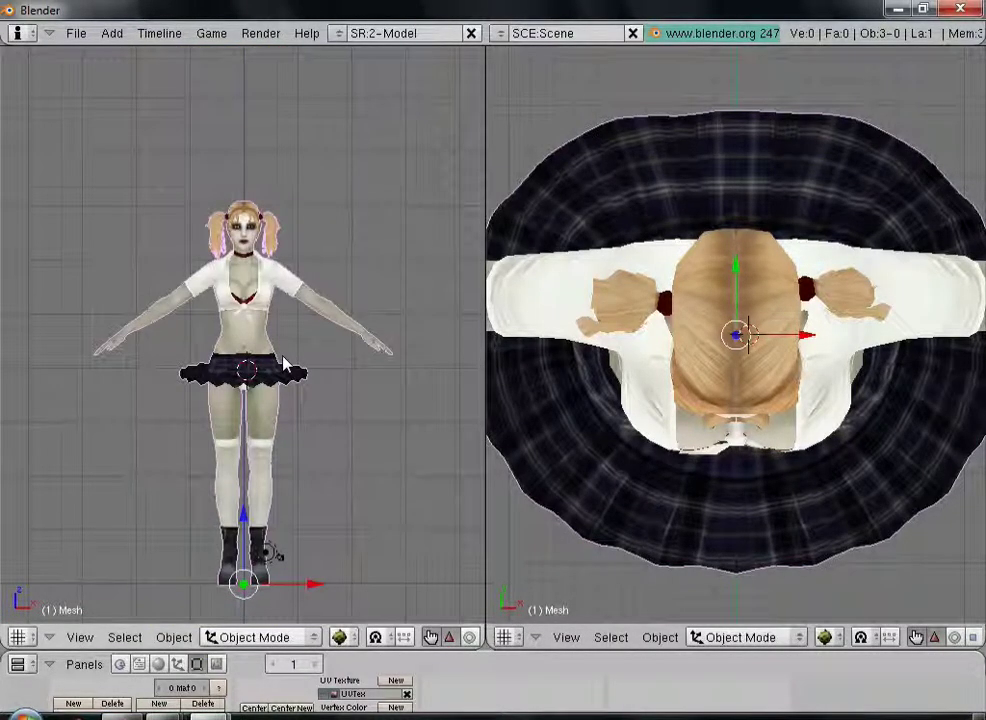
Step: Switch the Jeanette mesh from Object Mode into Edit Mode
click(253, 637)
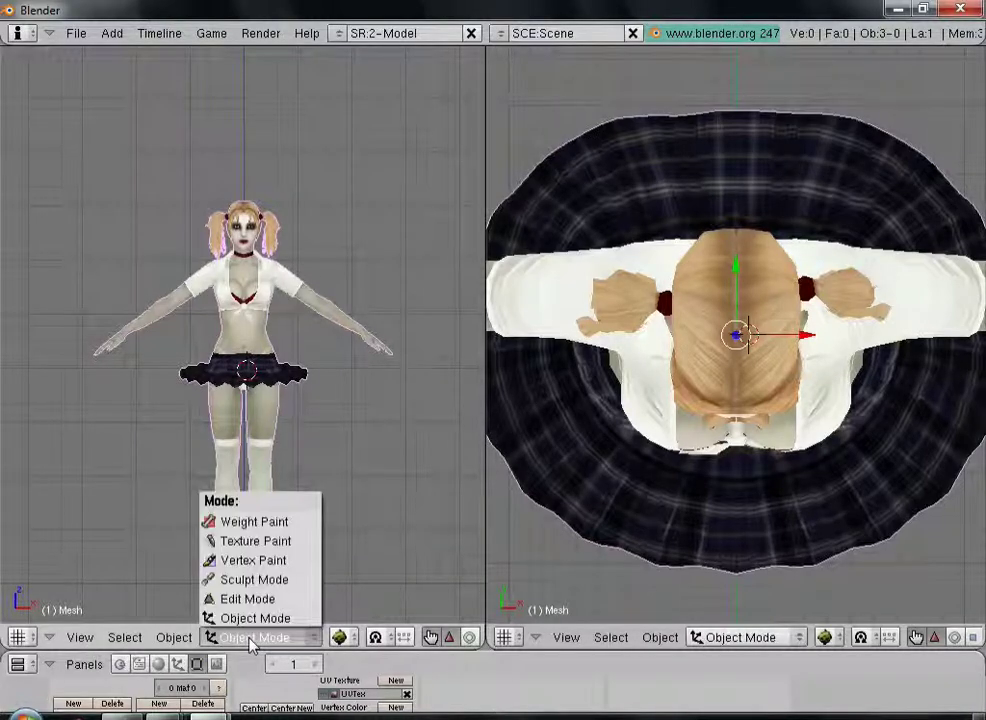
click(246, 598)
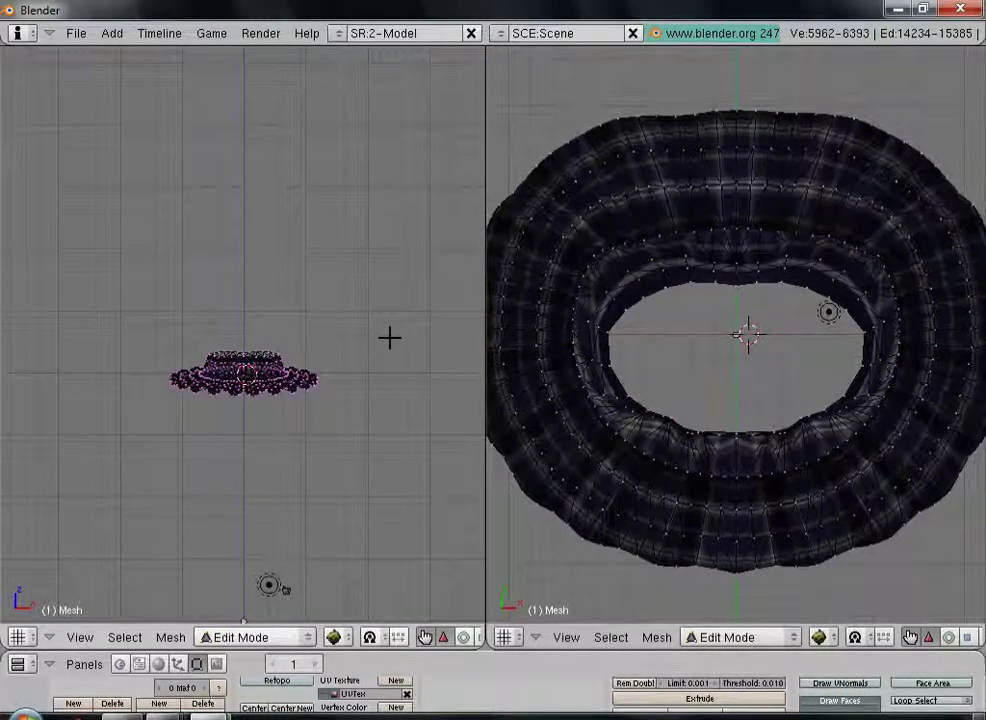
mouse_move(120, 348)
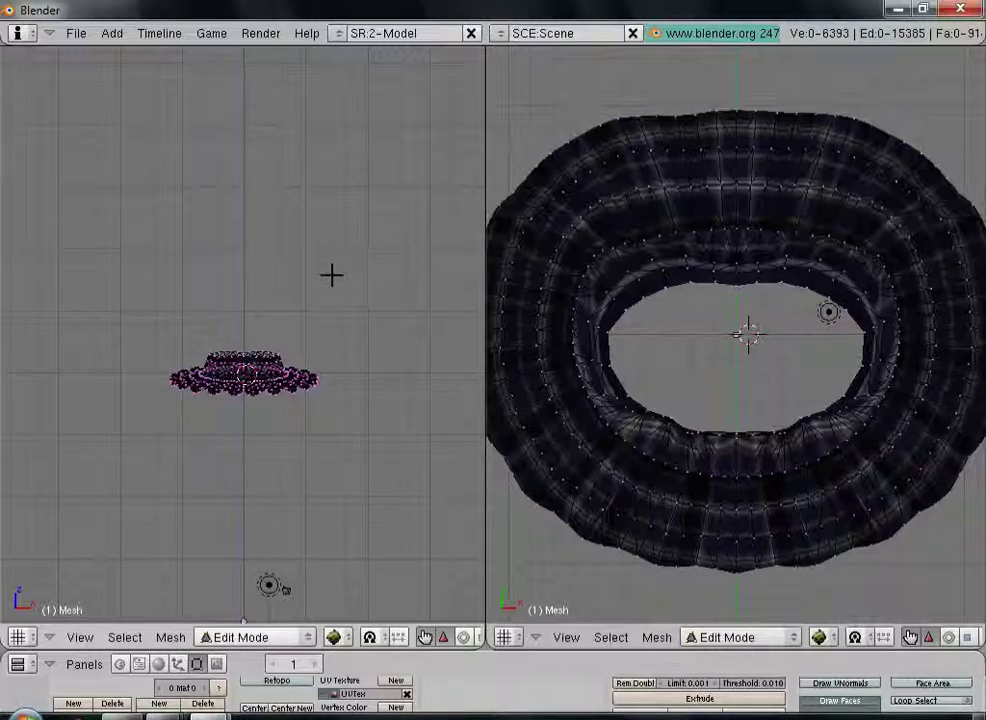
key(a)
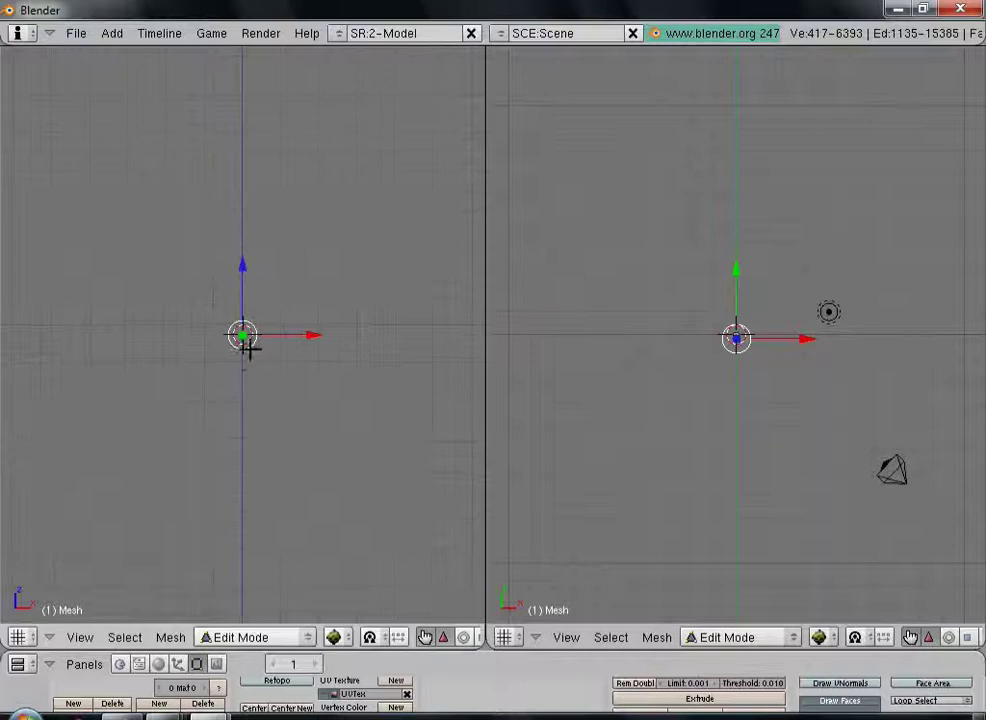
mouse_move(337, 429)
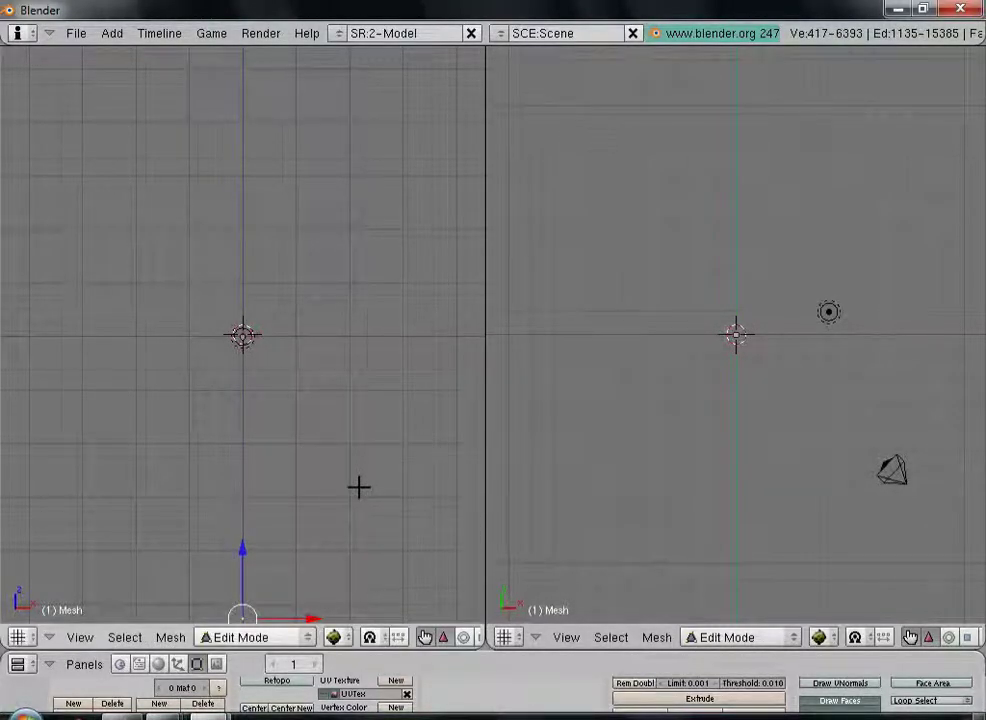
mouse_move(248, 587)
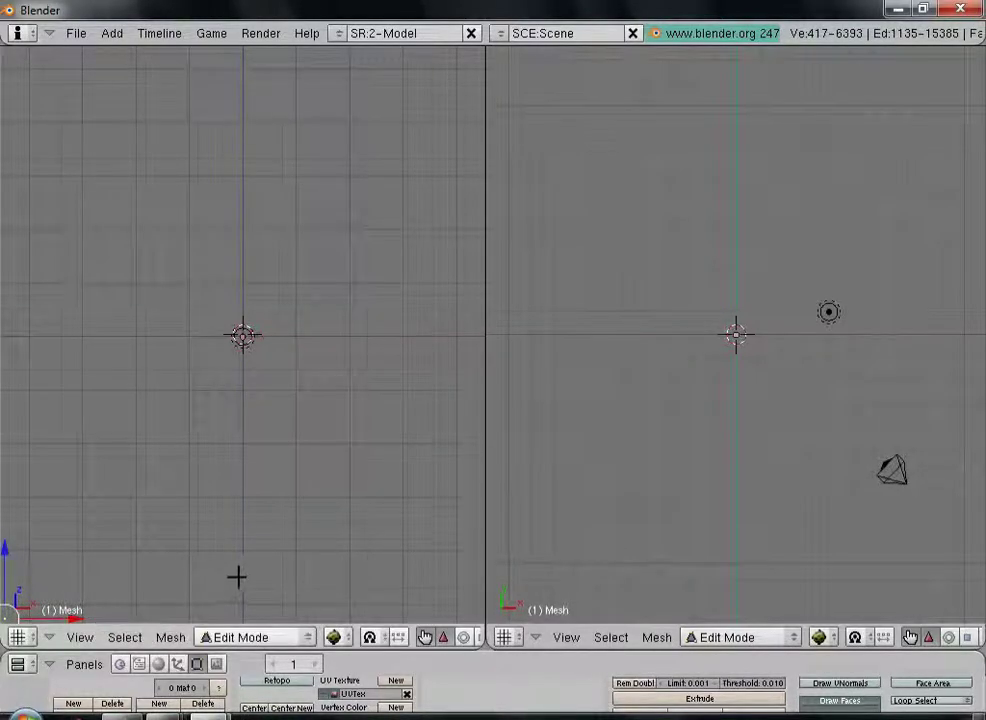
mouse_move(313, 377)
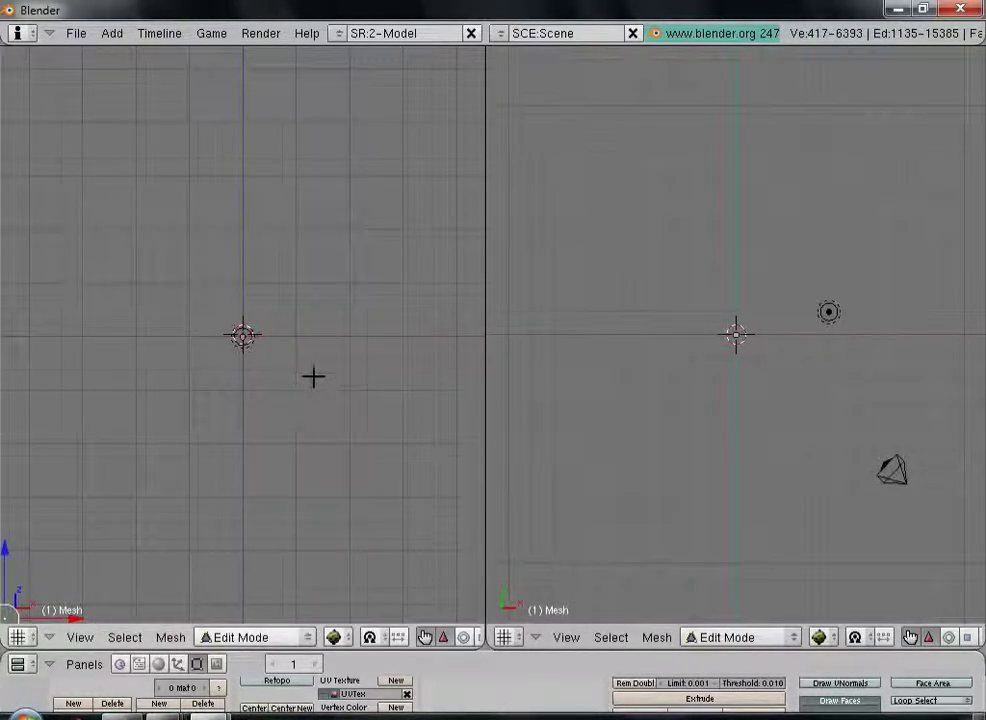
mouse_move(310, 357)
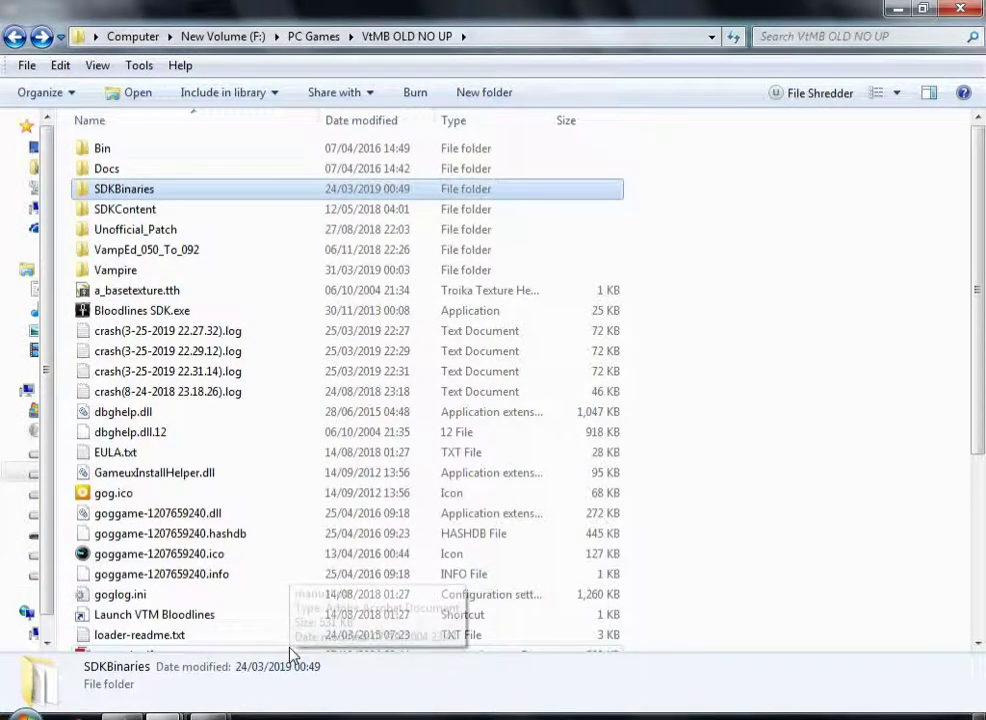
mouse_move(135, 261)
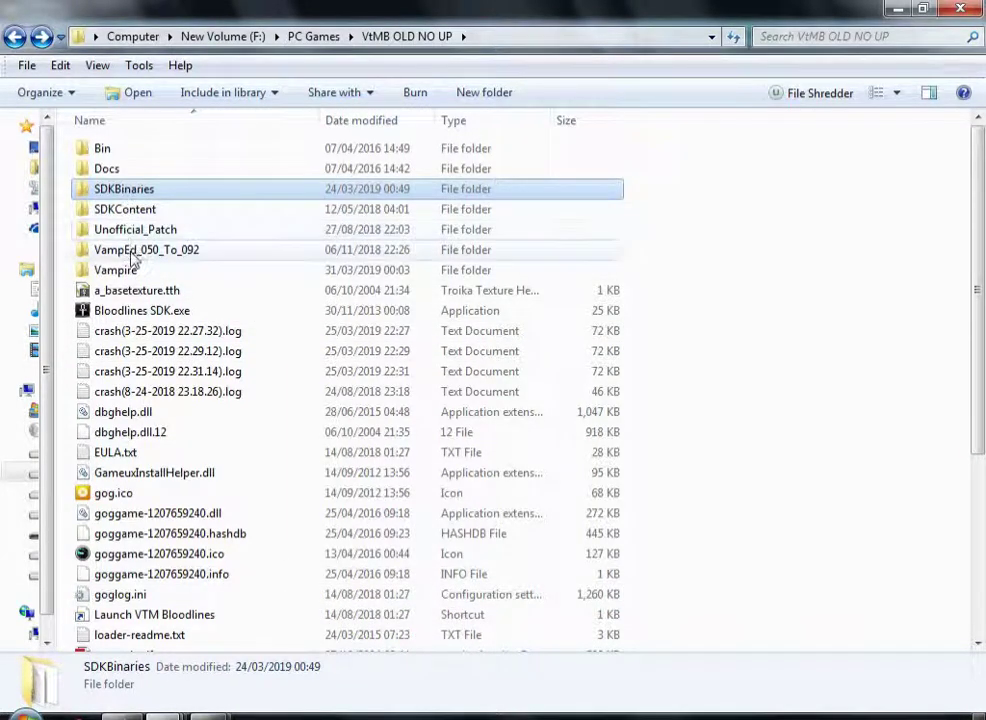
Step: Browse to models\character\unique\santa_monica\jeanette in the game folder and copy jeanette.mdl
double_click(115, 270)
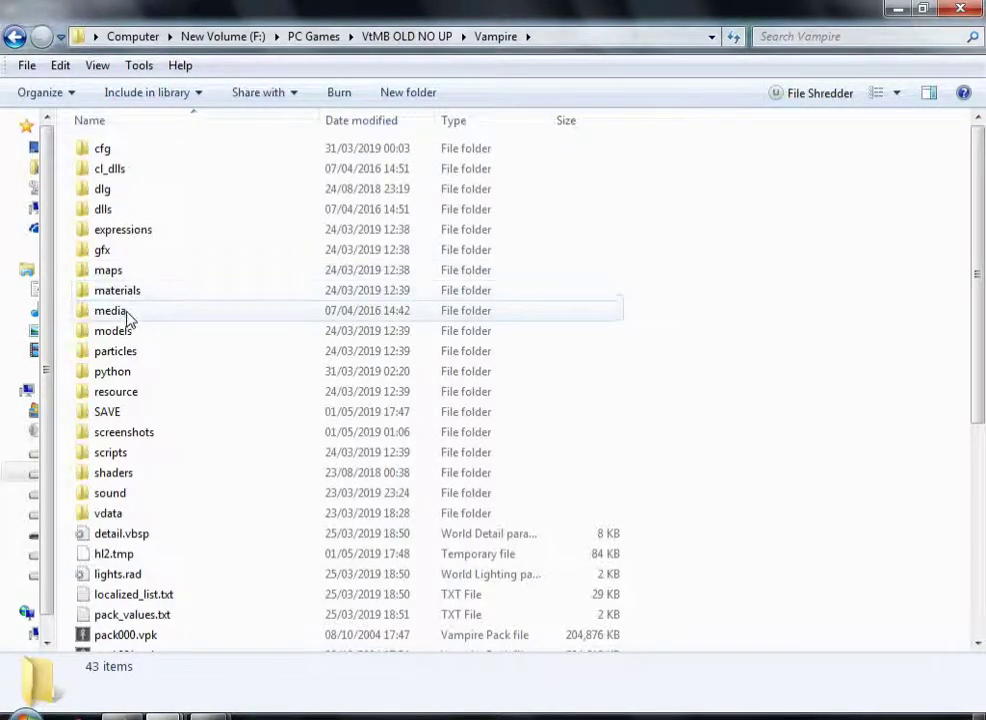
double_click(113, 330)
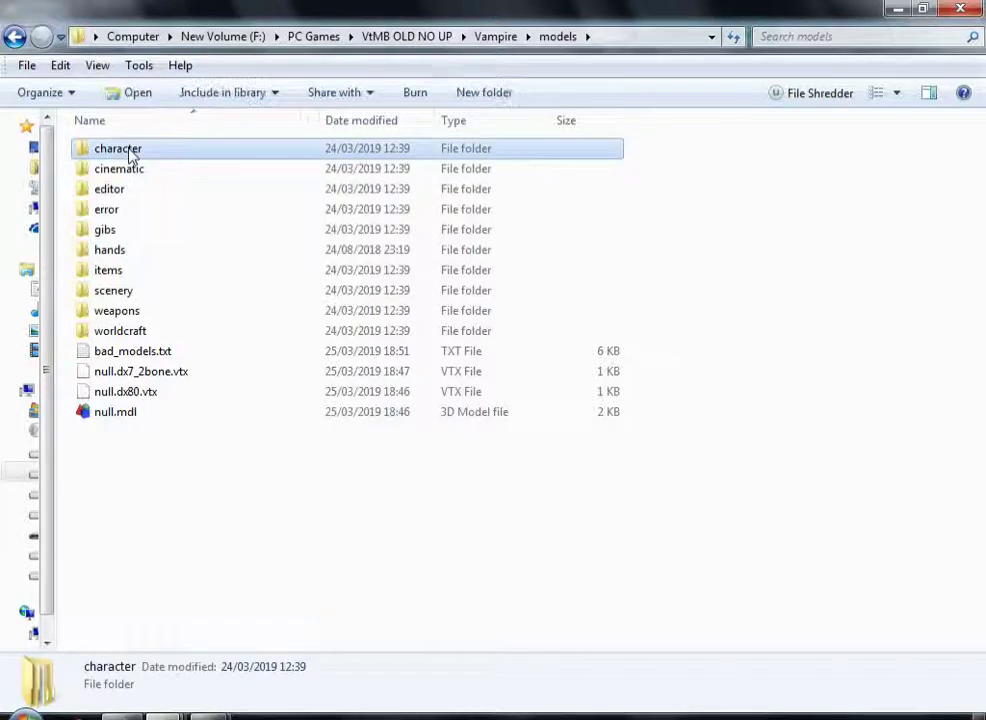
double_click(118, 148)
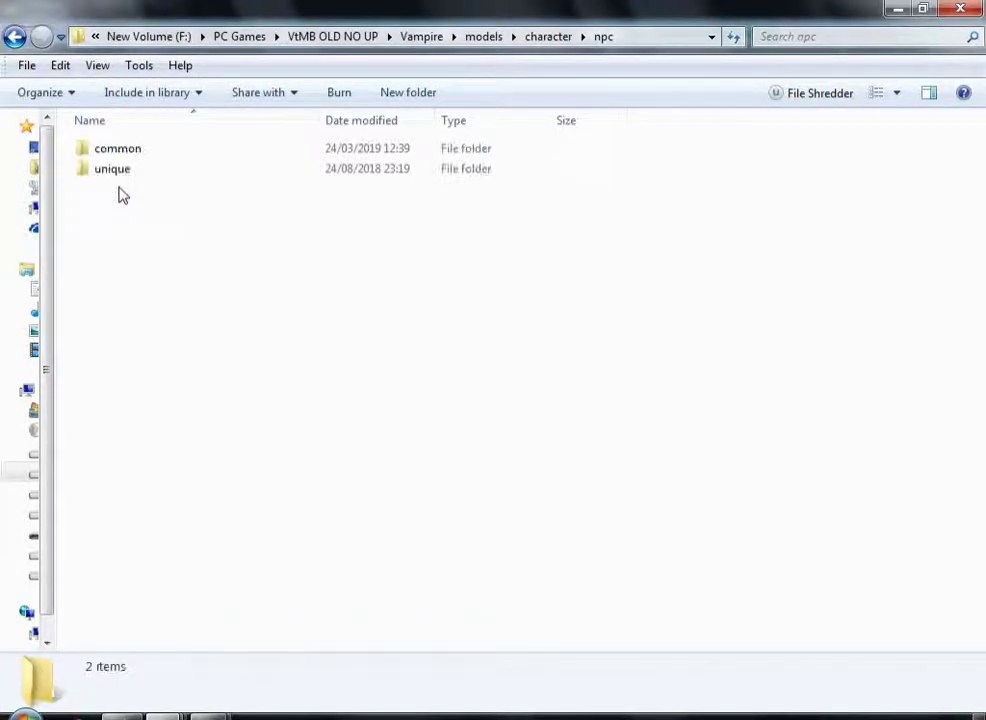
double_click(112, 168)
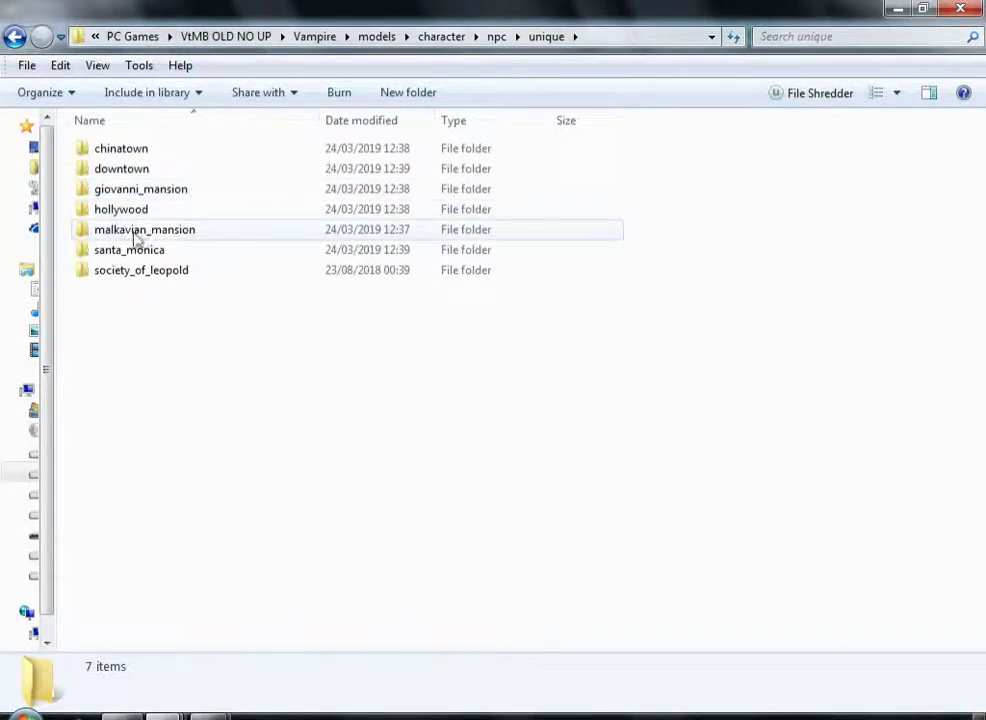
double_click(129, 249)
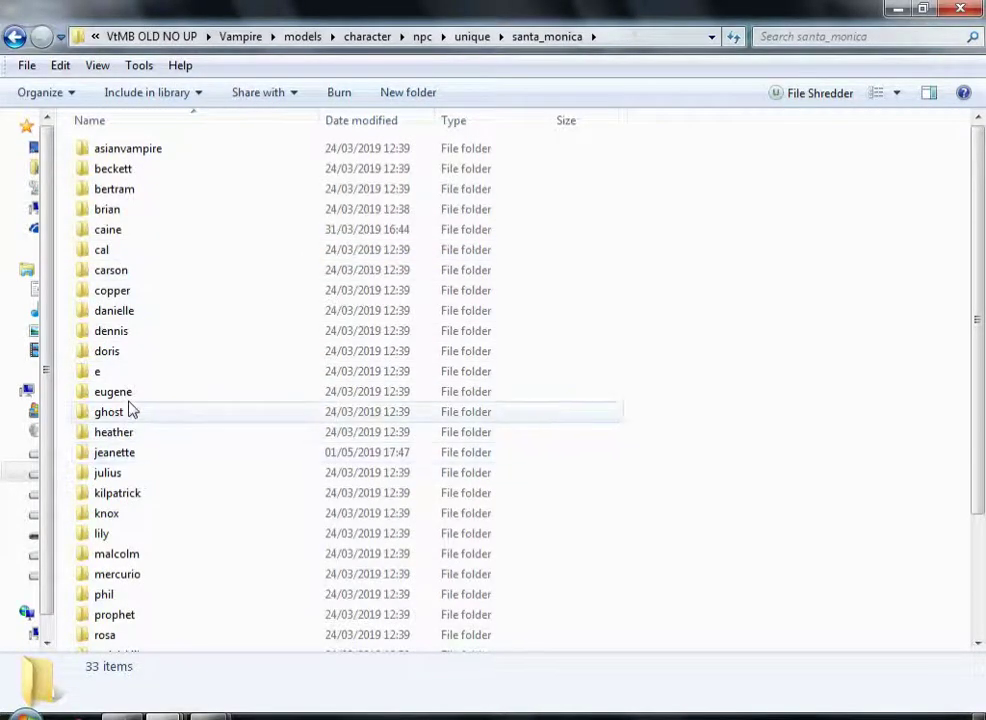
double_click(114, 452)
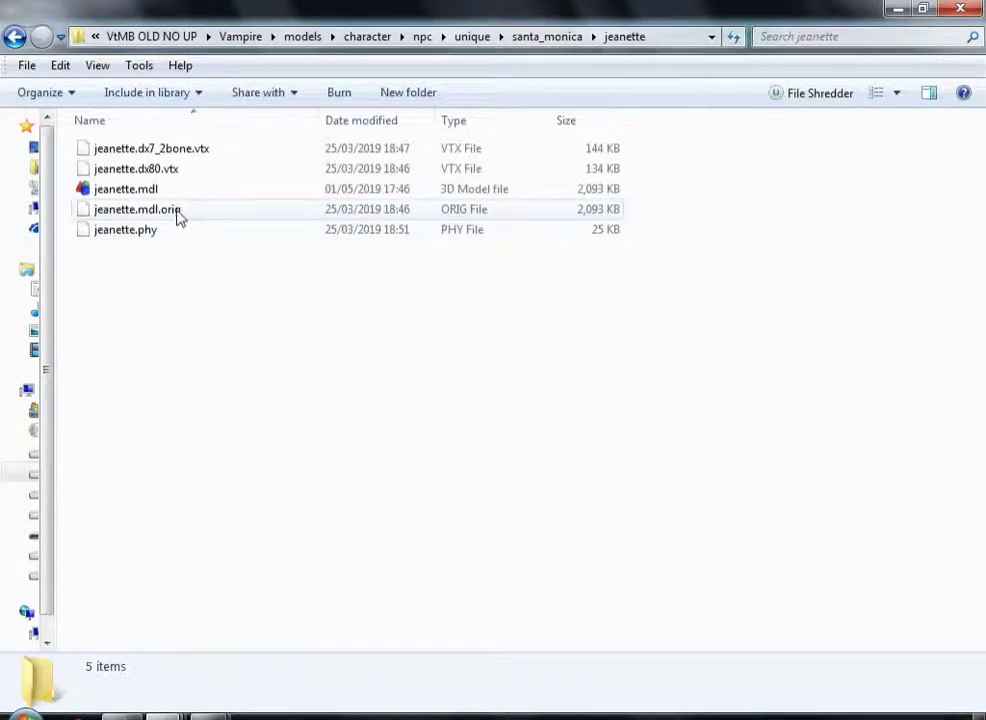
right_click(125, 189)
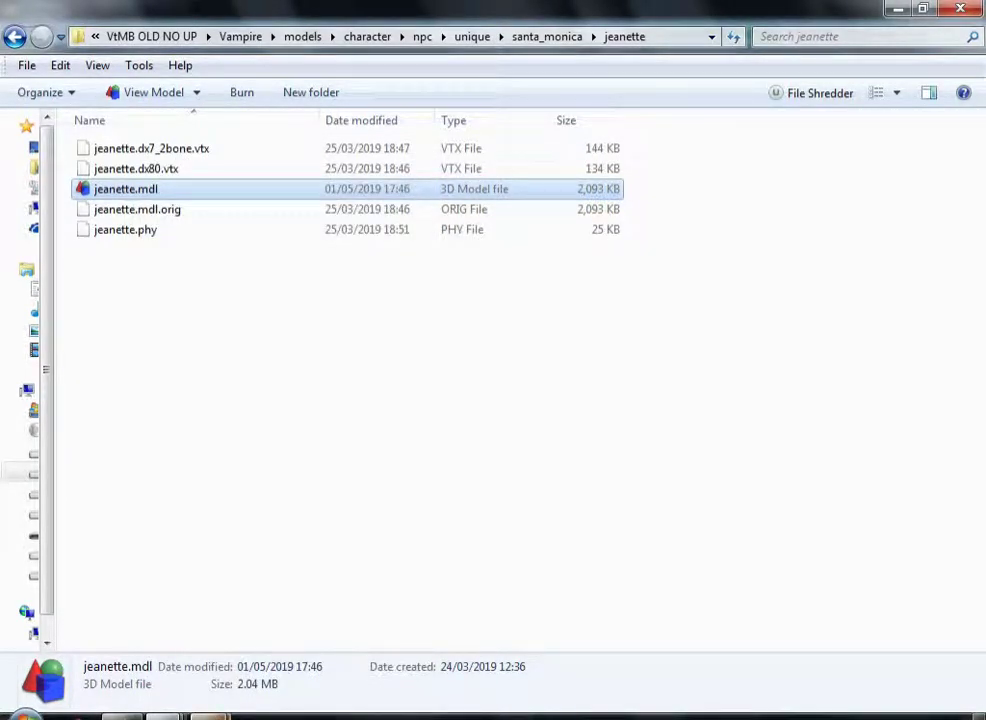
Step: Paste jeanette.mdl into the Vampire Extracted jeanette folder
click(898, 638)
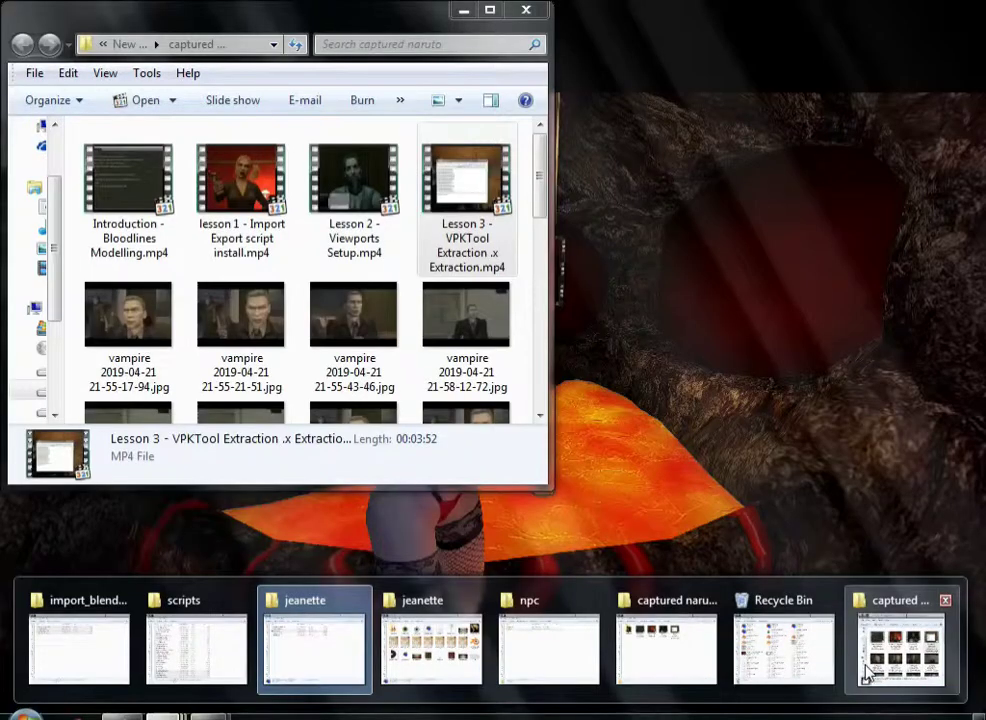
click(431, 640)
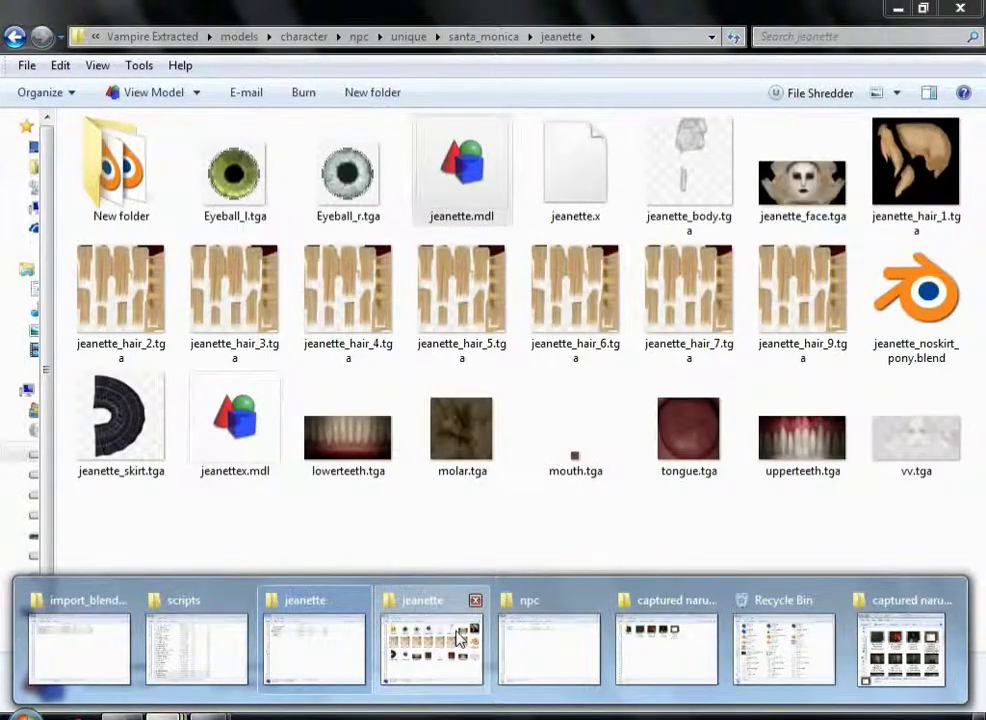
click(462, 170)
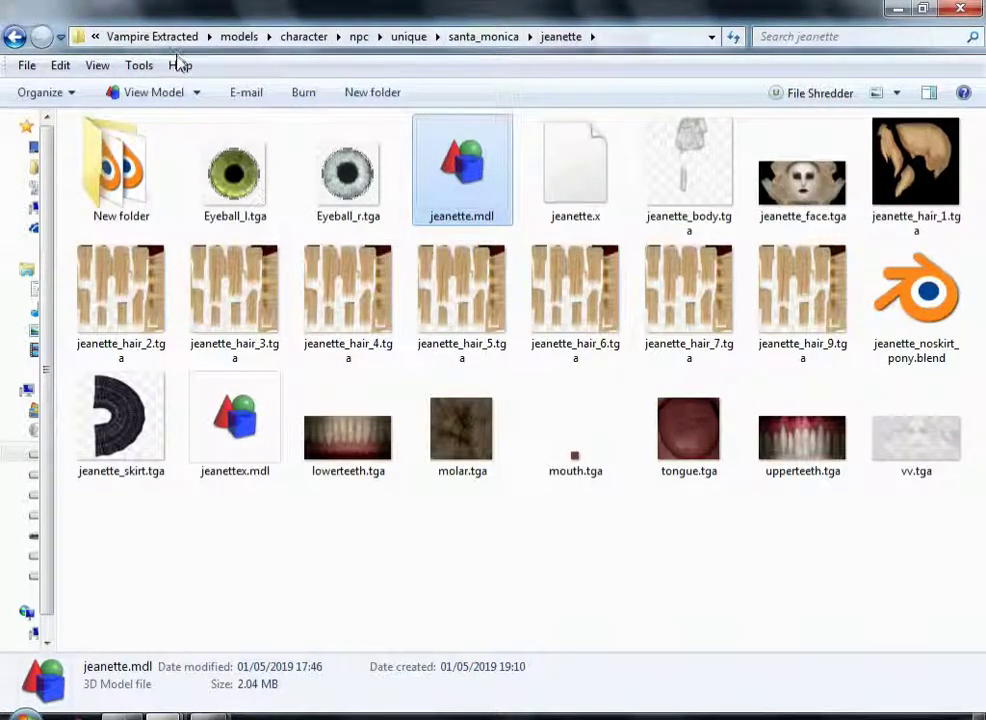
mouse_move(246, 92)
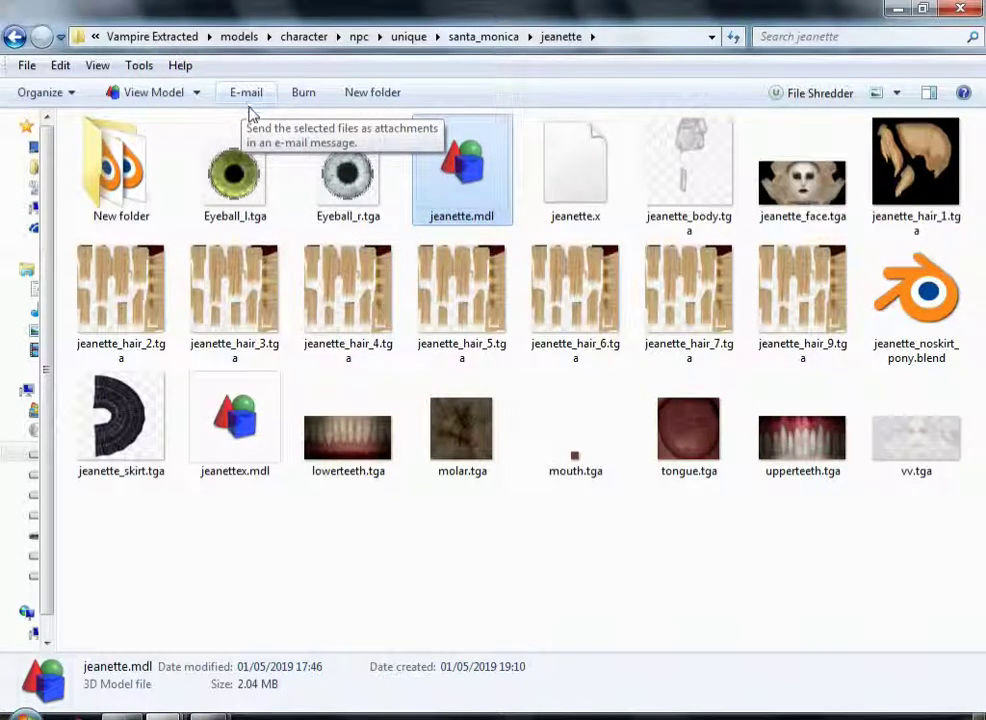
mouse_move(587, 558)
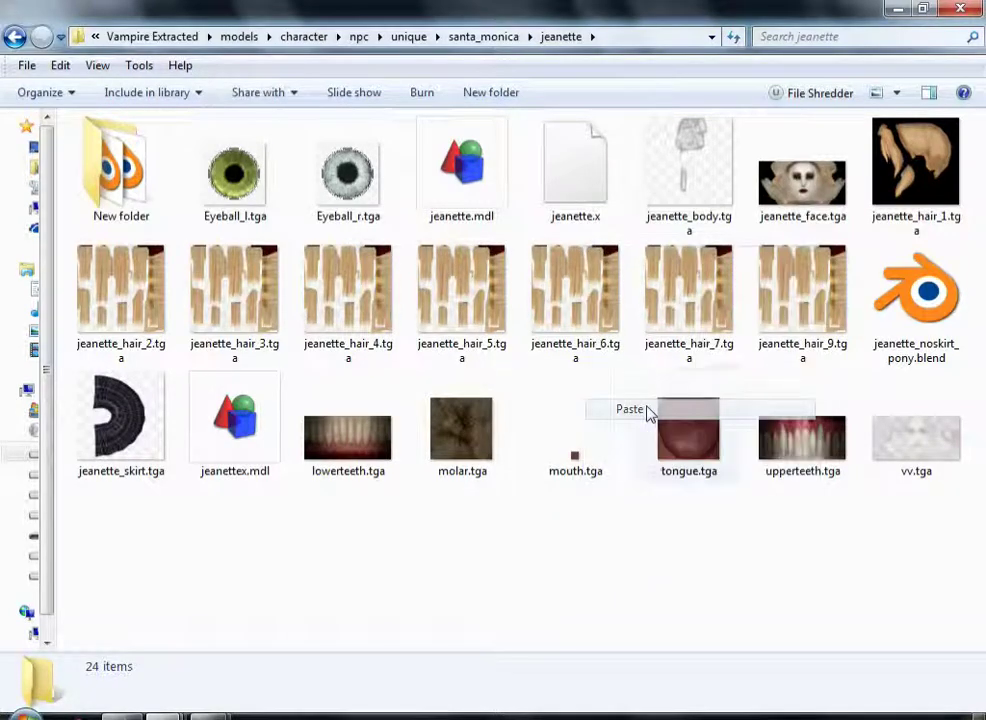
click(461, 170)
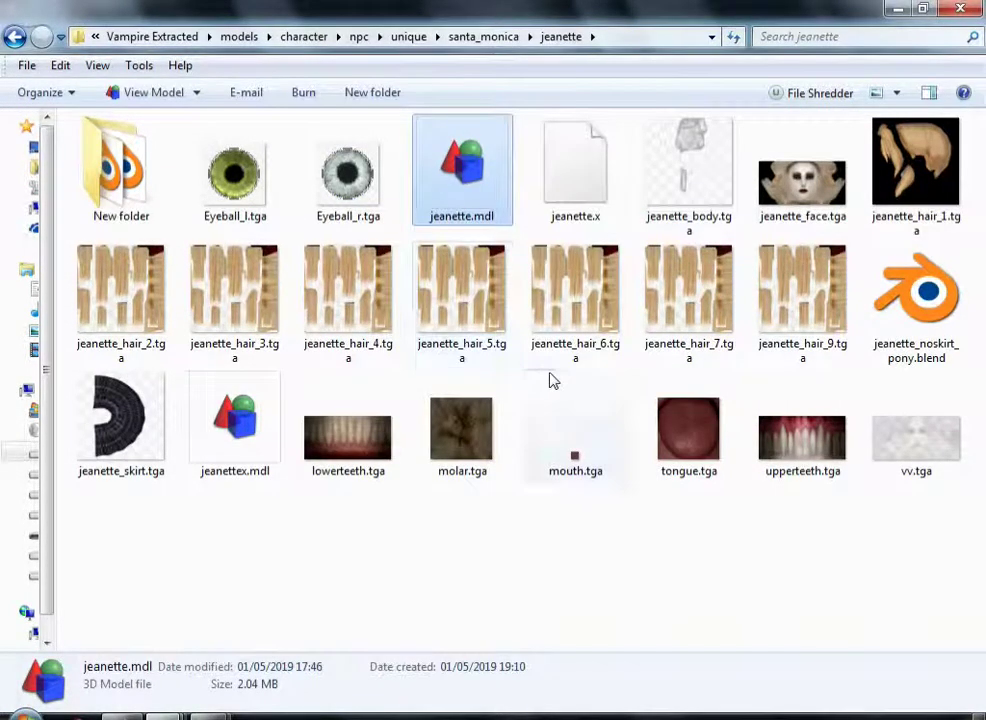
click(575, 430)
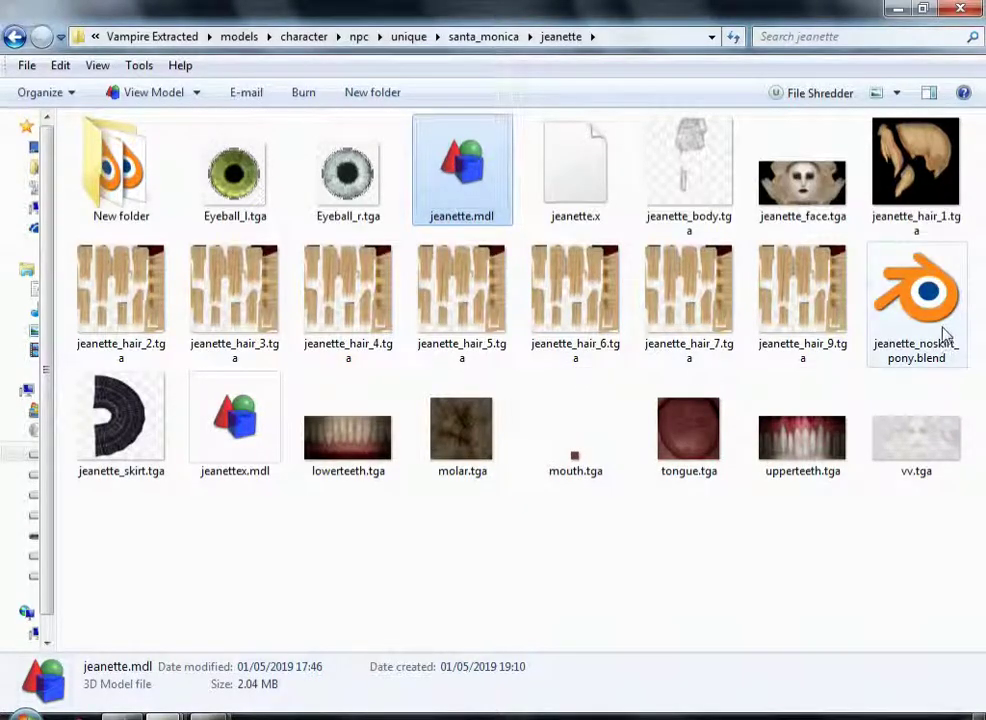
mouse_move(916, 300)
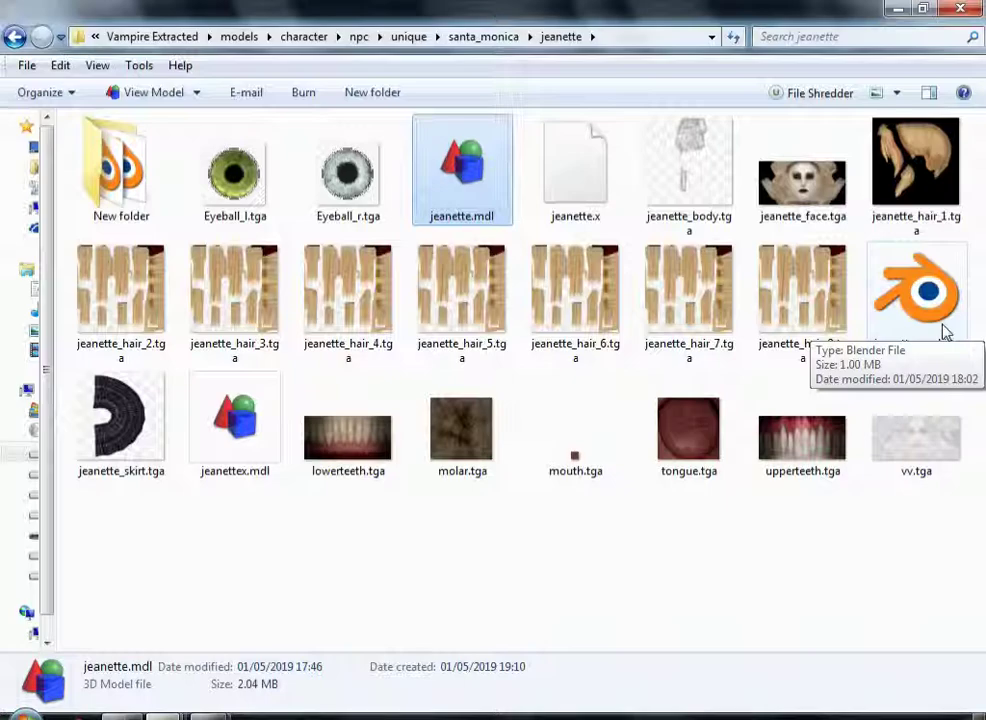
mouse_move(943, 330)
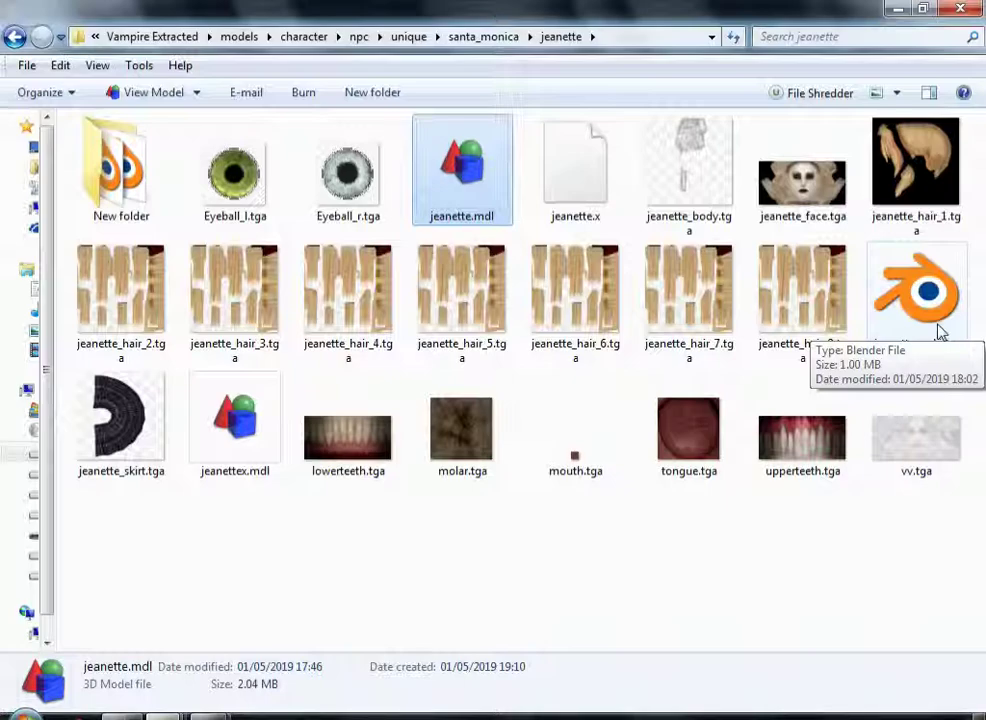
Step: Save the Blender scene over jeanette_noskirt_pony.blend in the extracted jeanette folder
double_click(461, 165)
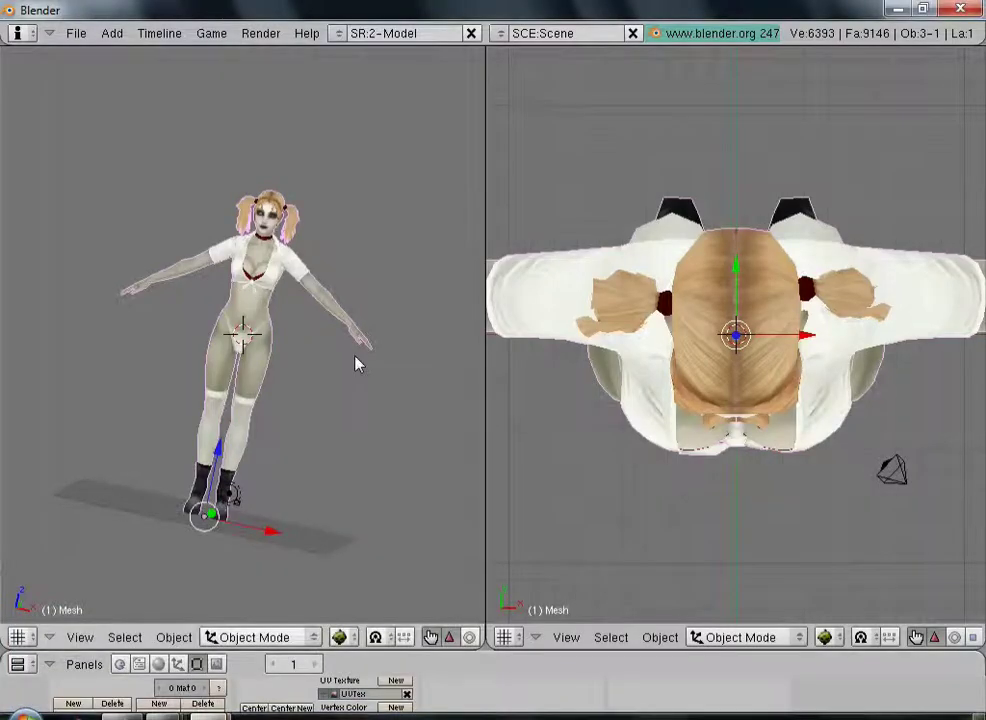
click(76, 33)
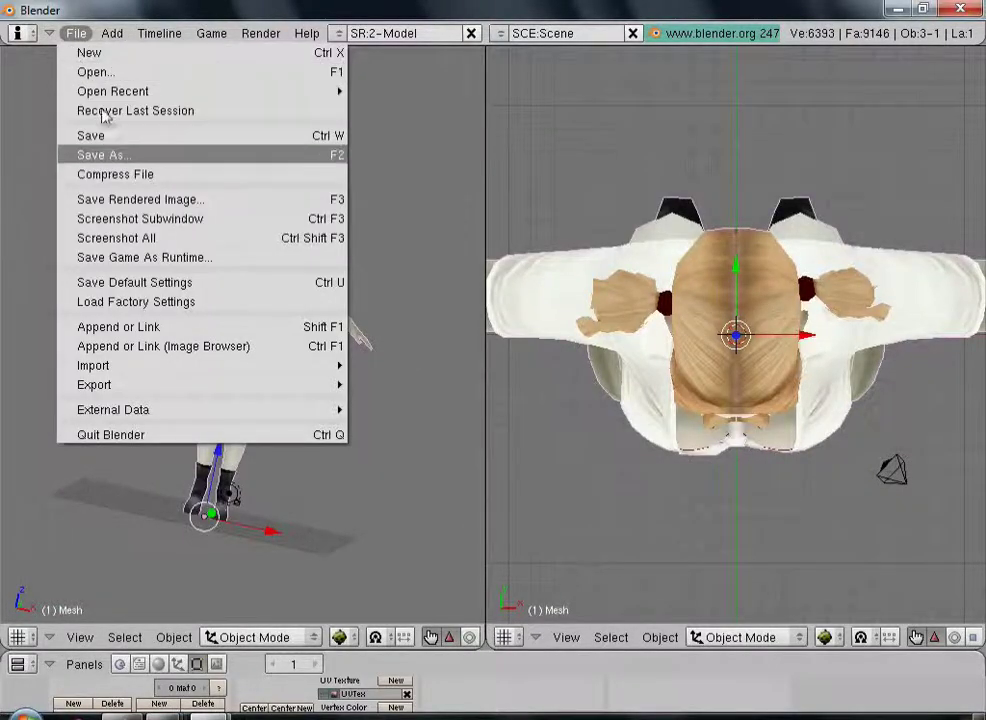
click(102, 154)
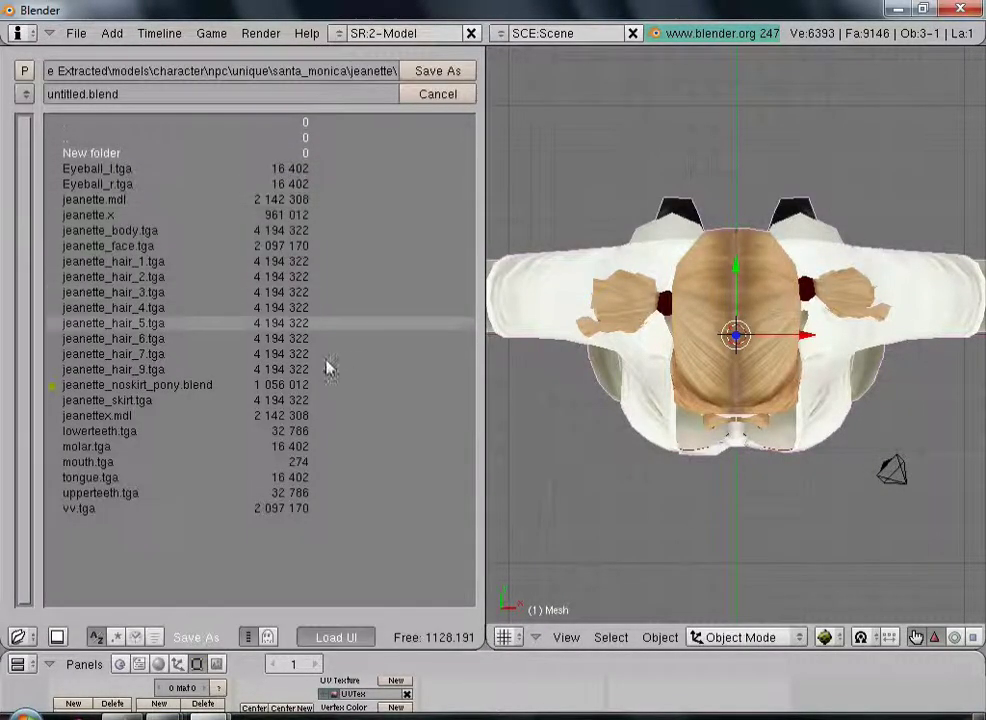
click(137, 384)
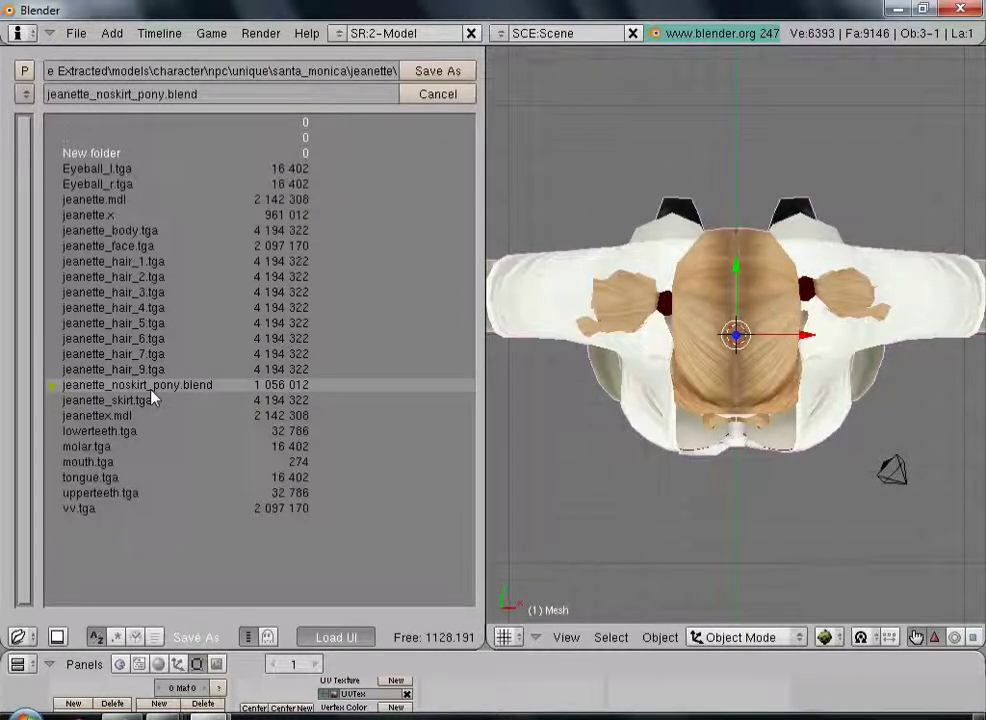
click(137, 384)
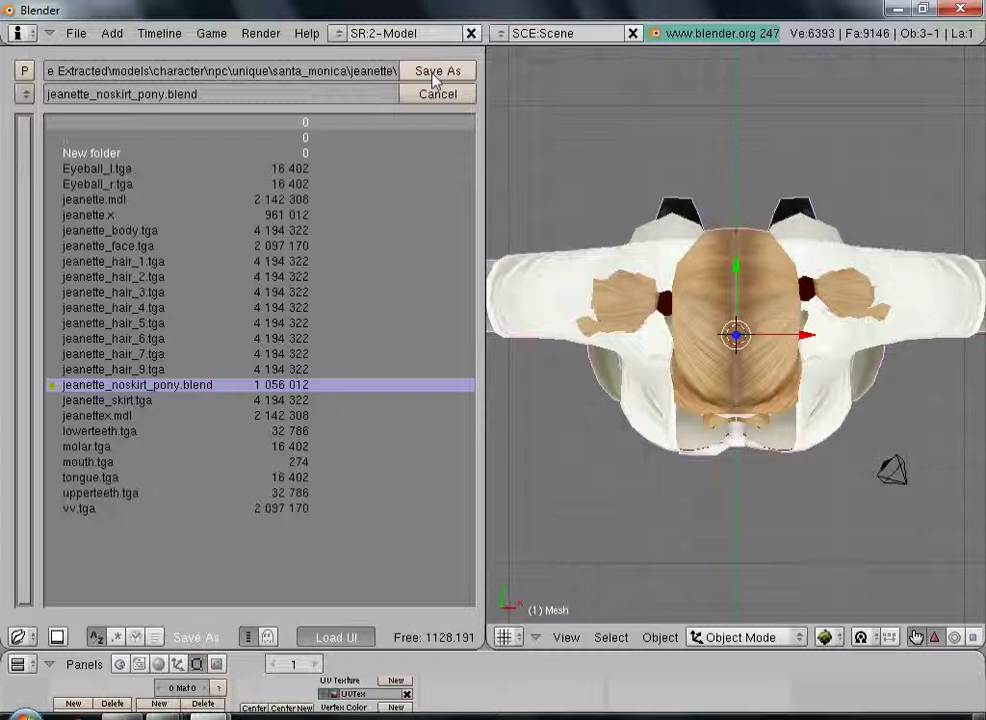
click(436, 71)
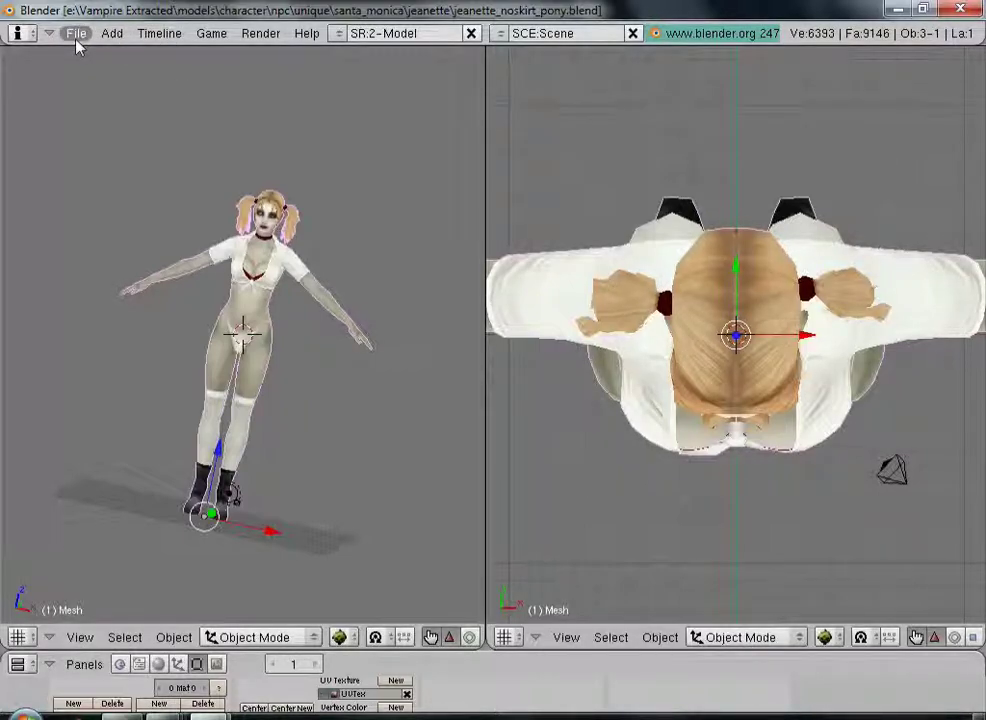
Step: Export the model as a Modified Bloodlines MDL named jeanettex.mdl and dismiss the success message
click(76, 33)
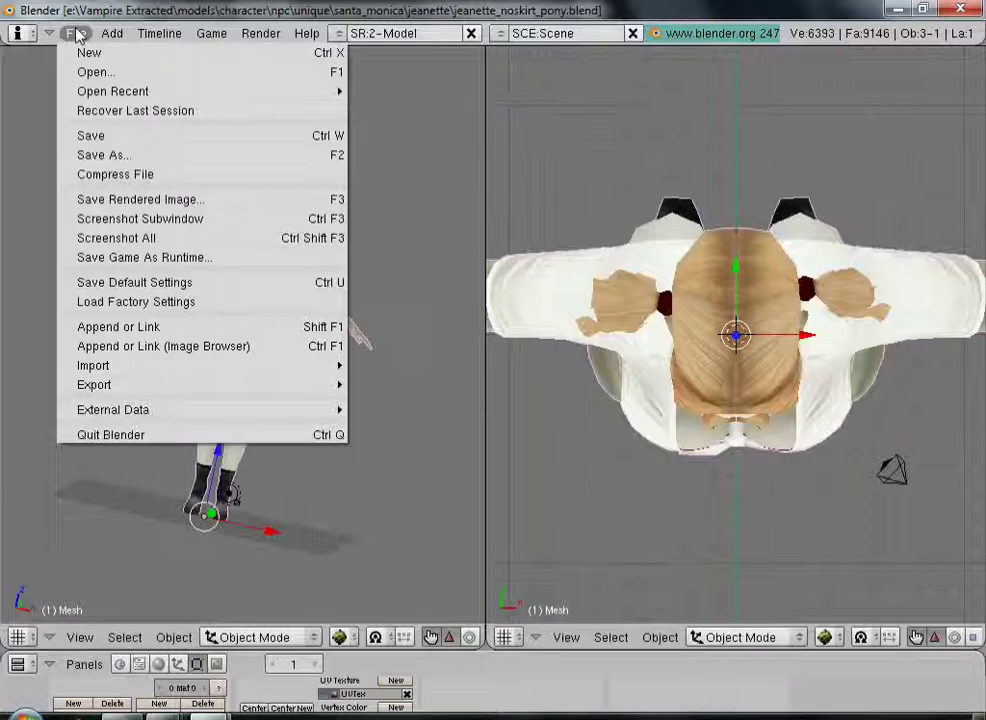
mouse_move(95, 71)
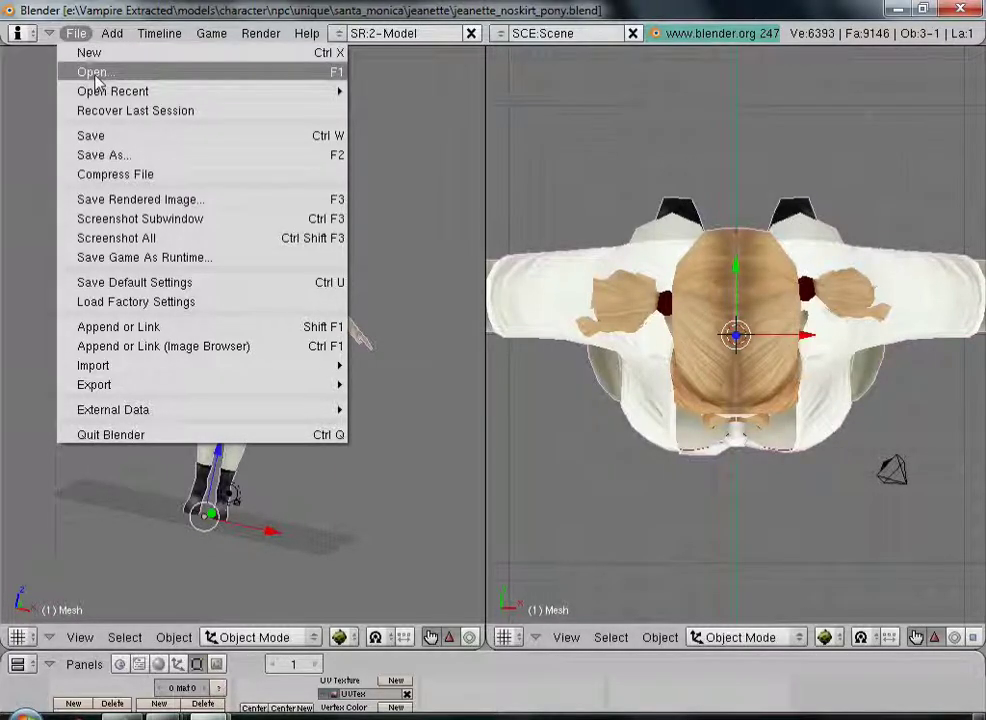
mouse_move(112, 91)
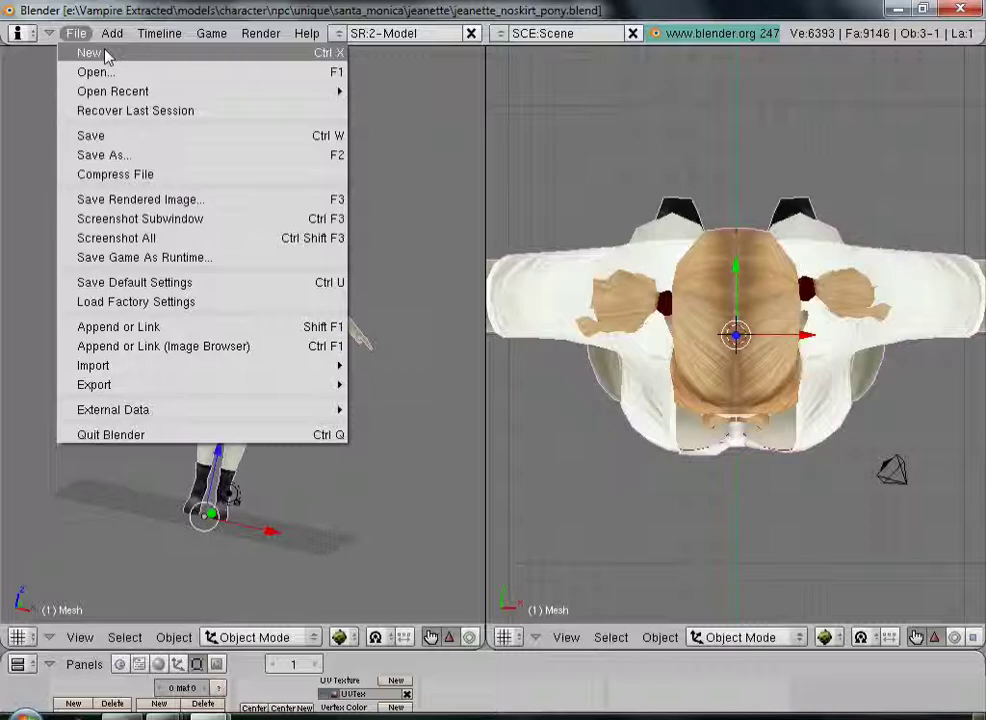
mouse_move(140, 405)
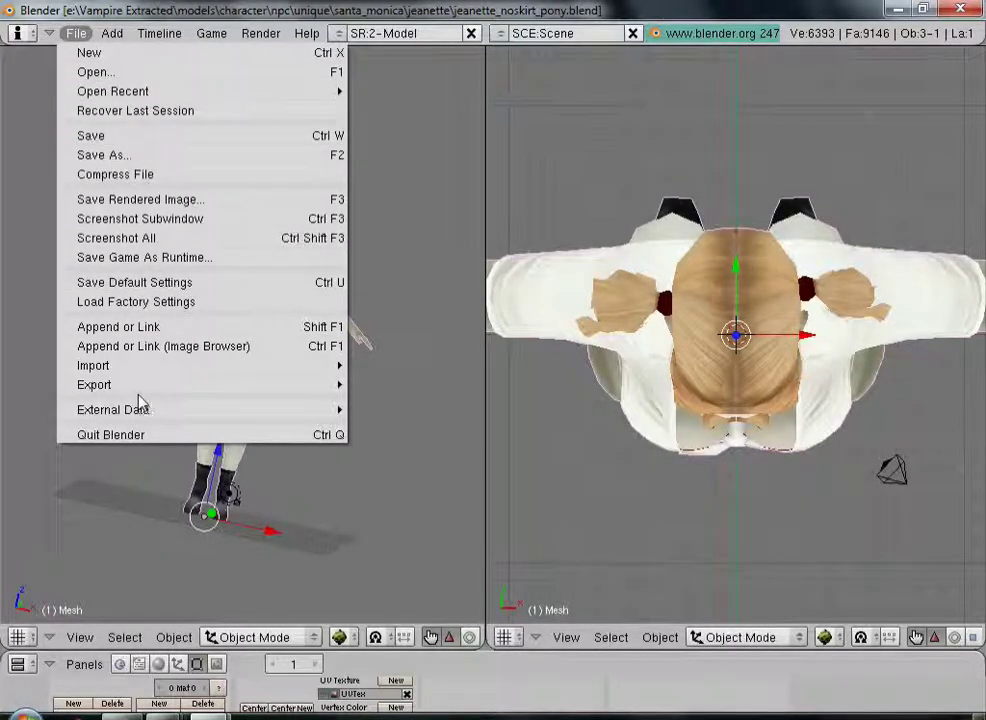
mouse_move(94, 384)
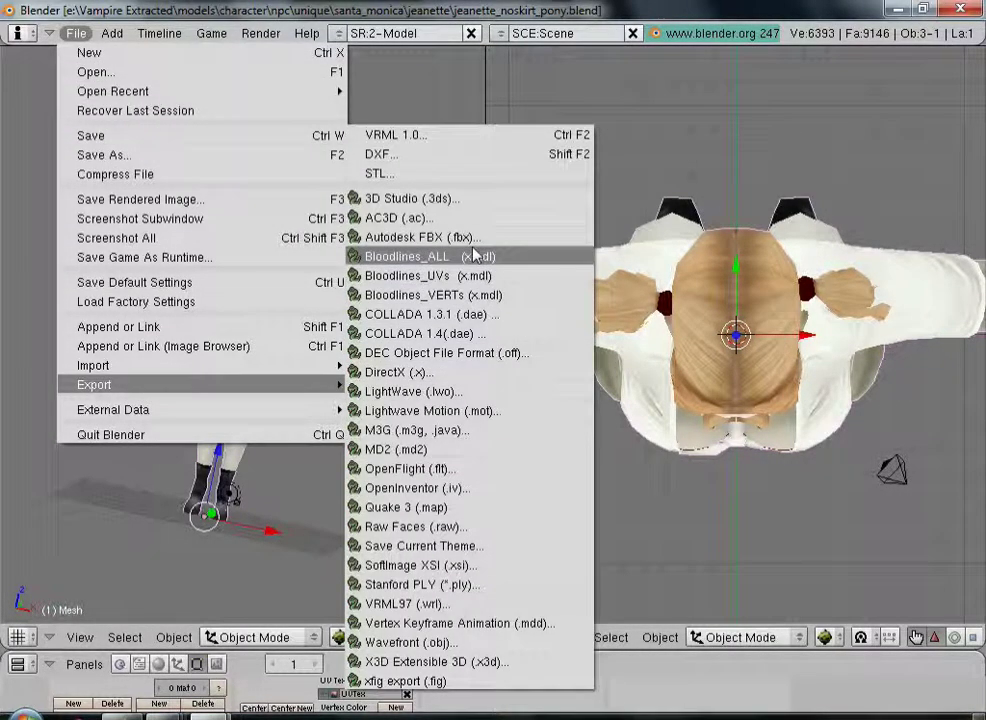
click(411, 257)
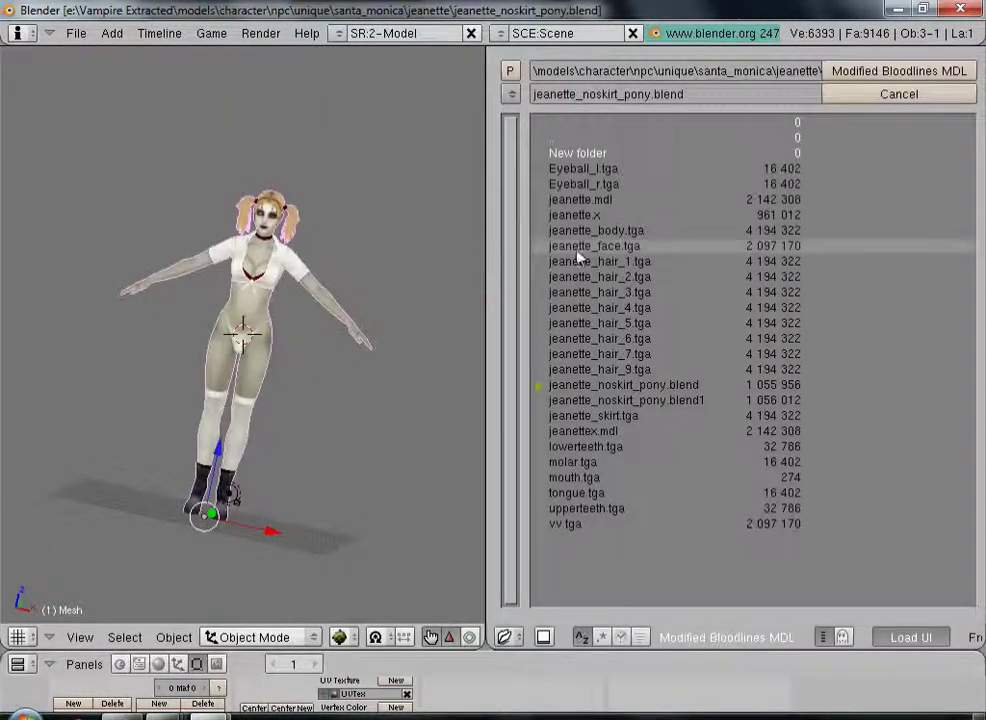
mouse_move(631, 196)
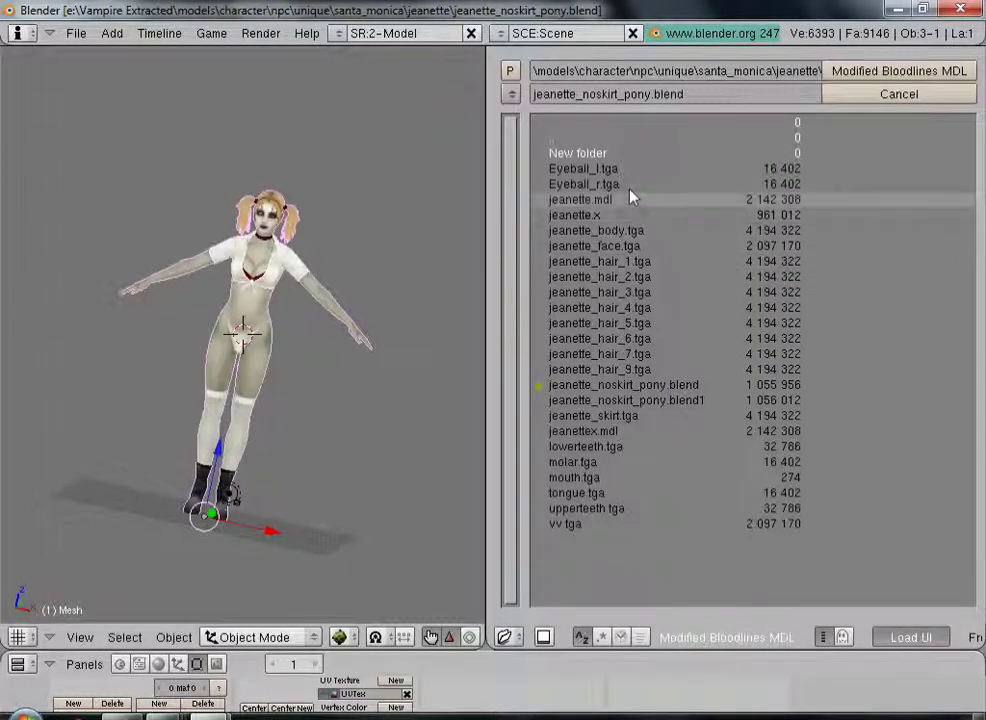
mouse_move(640, 437)
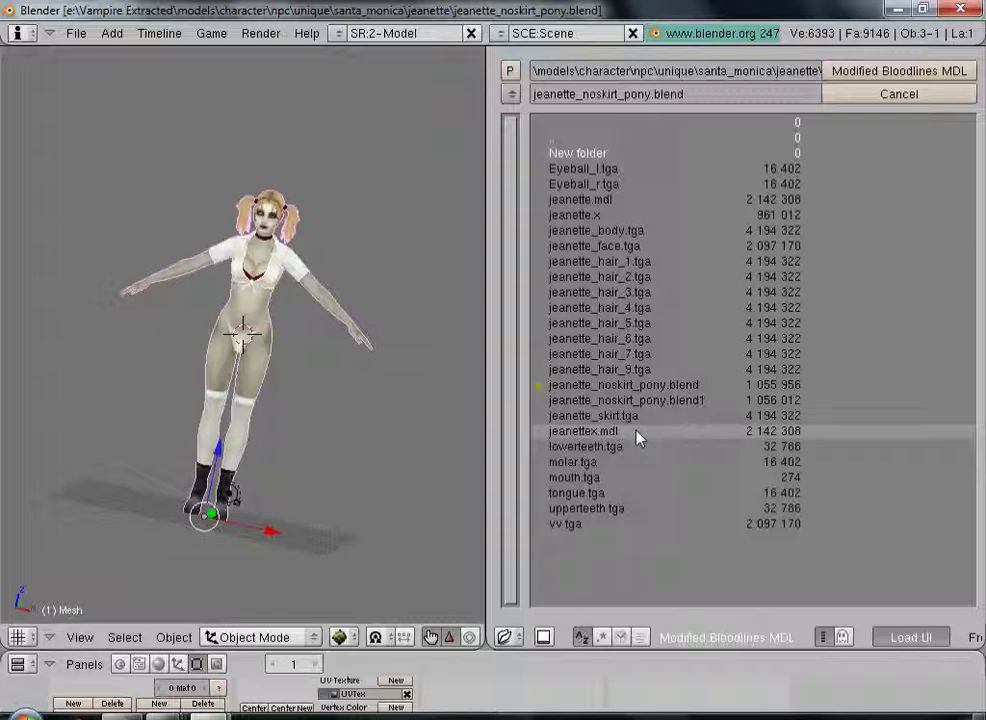
click(583, 431)
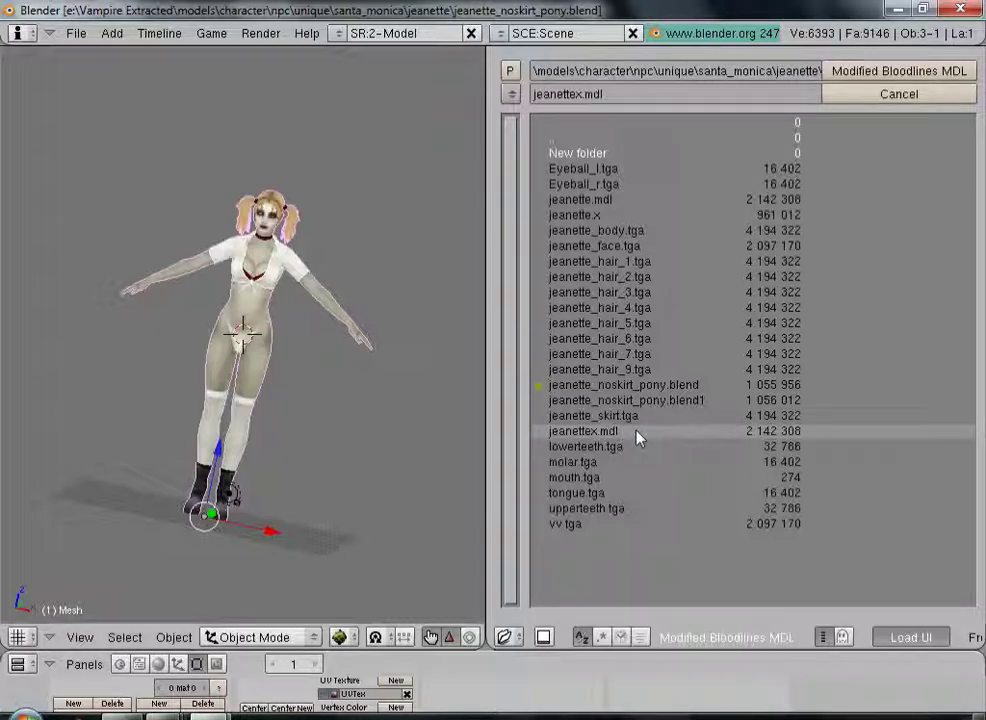
mouse_move(623, 199)
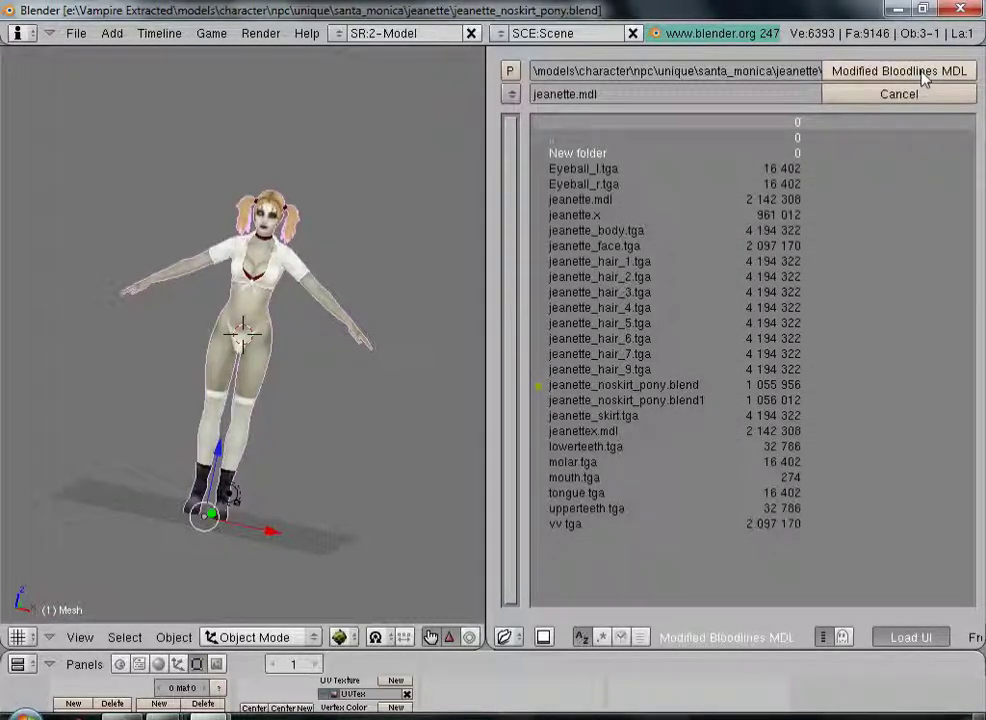
click(899, 71)
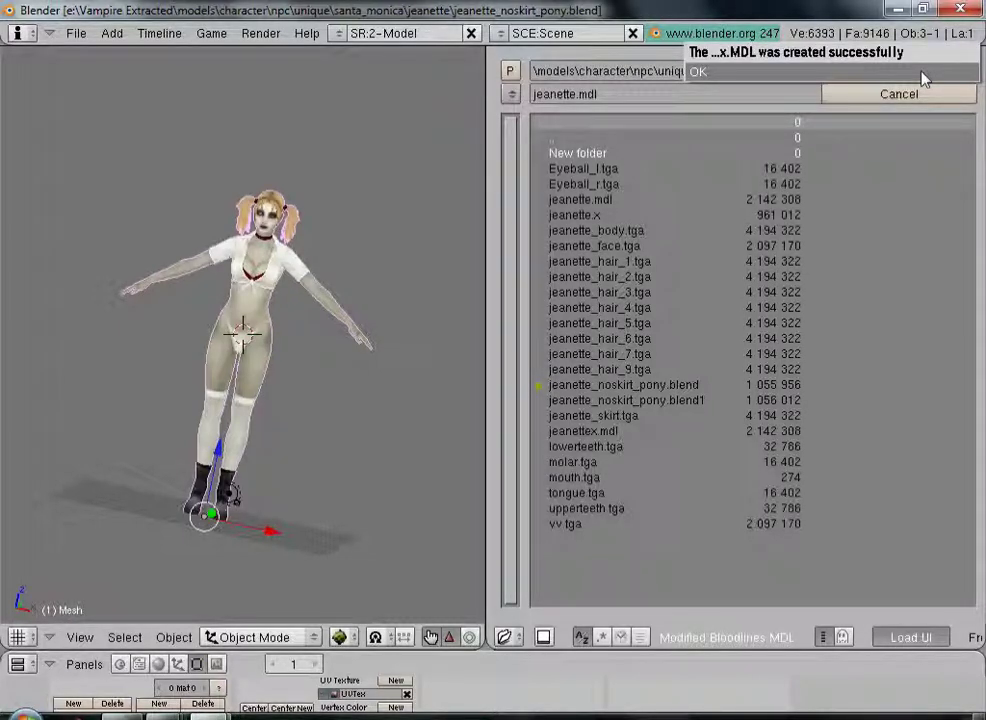
click(698, 71)
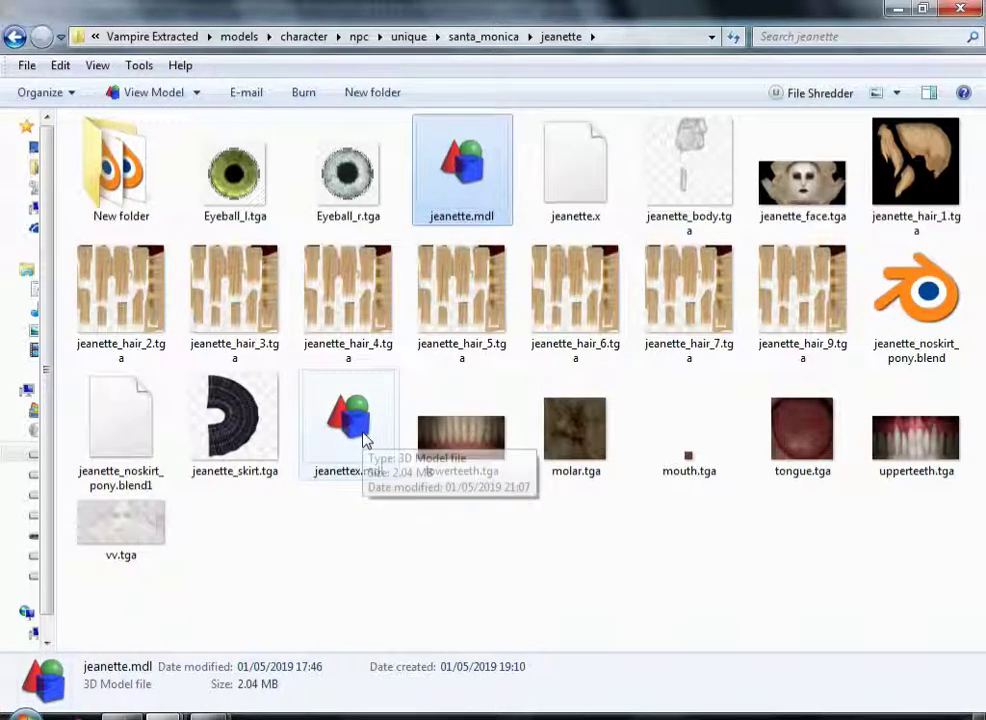
mouse_move(357, 493)
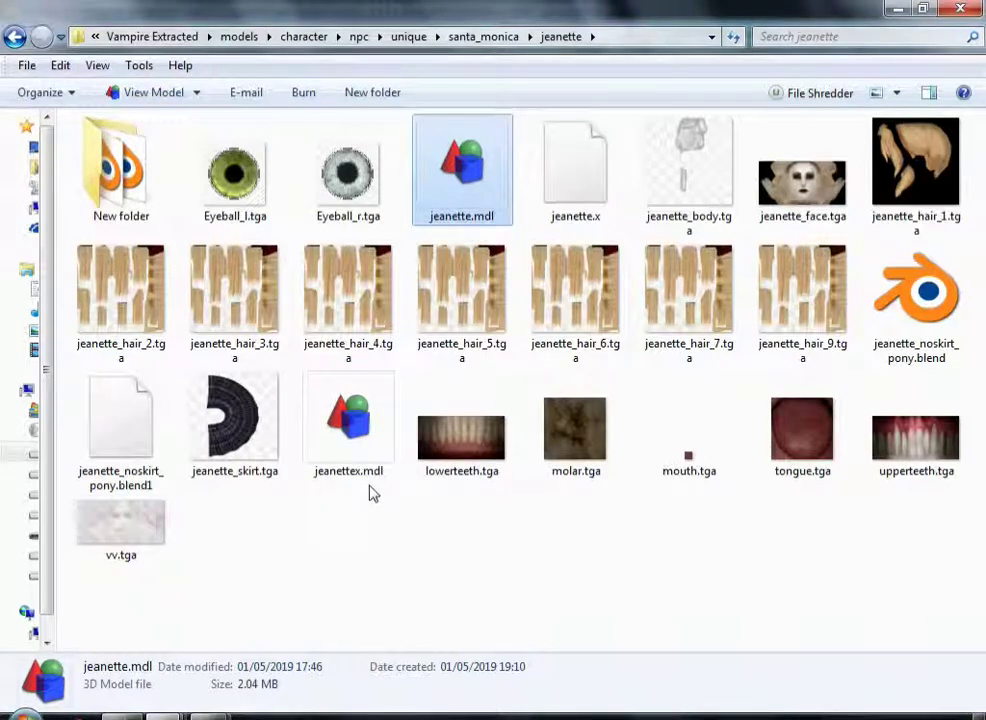
Step: Rename jeanettex.mdl to jeanette.mdl, accepting jeanette (2).mdl for the older copy
right_click(349, 420)
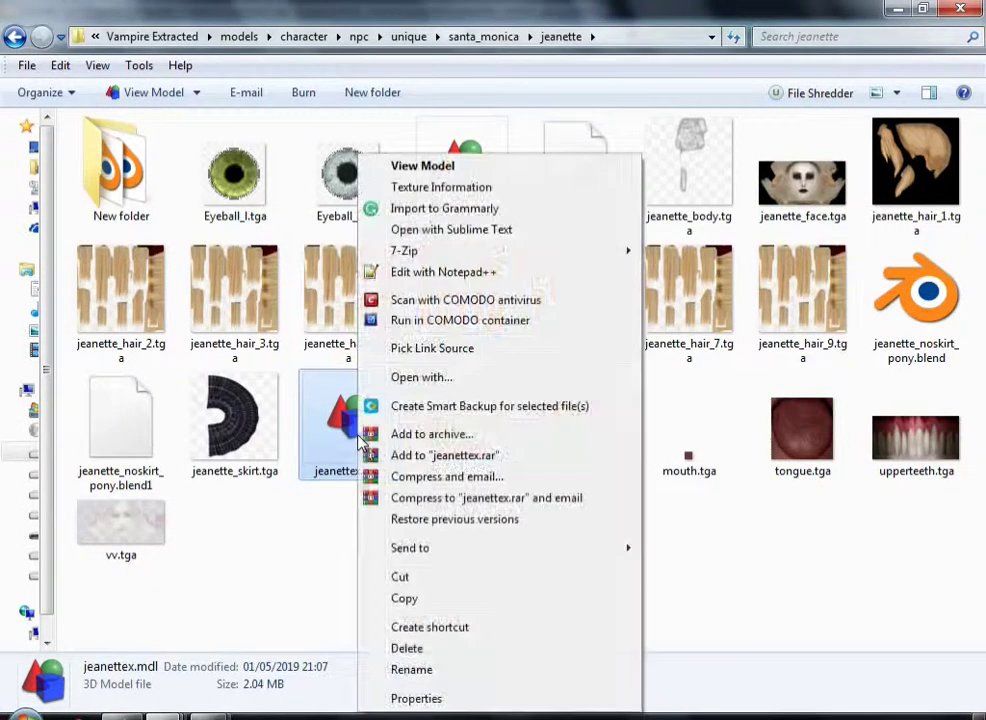
click(411, 669)
text(jeanette.mdl)
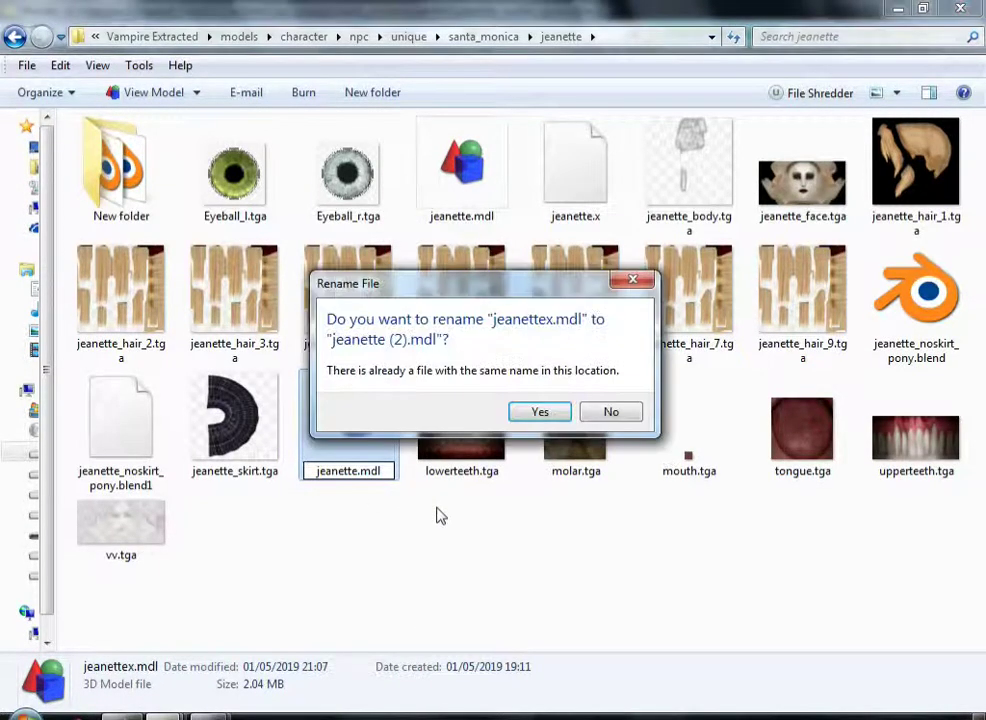
click(539, 411)
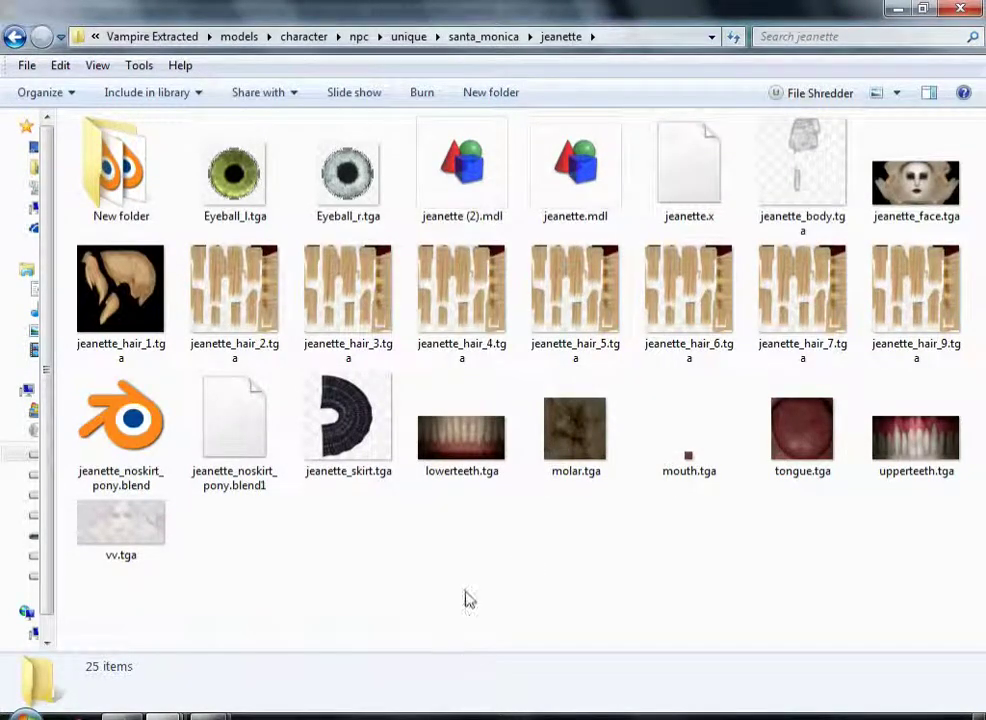
Step: Copy jeanette.mdl into the VtMB jeanette folder, replacing the existing file
right_click(575, 170)
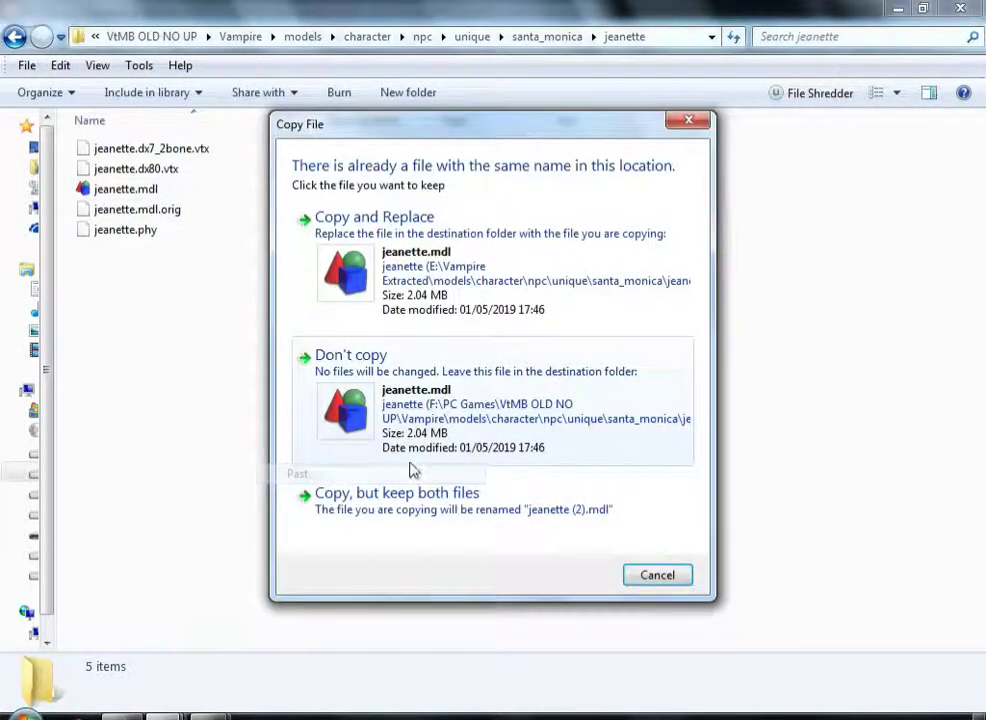
mouse_move(460, 296)
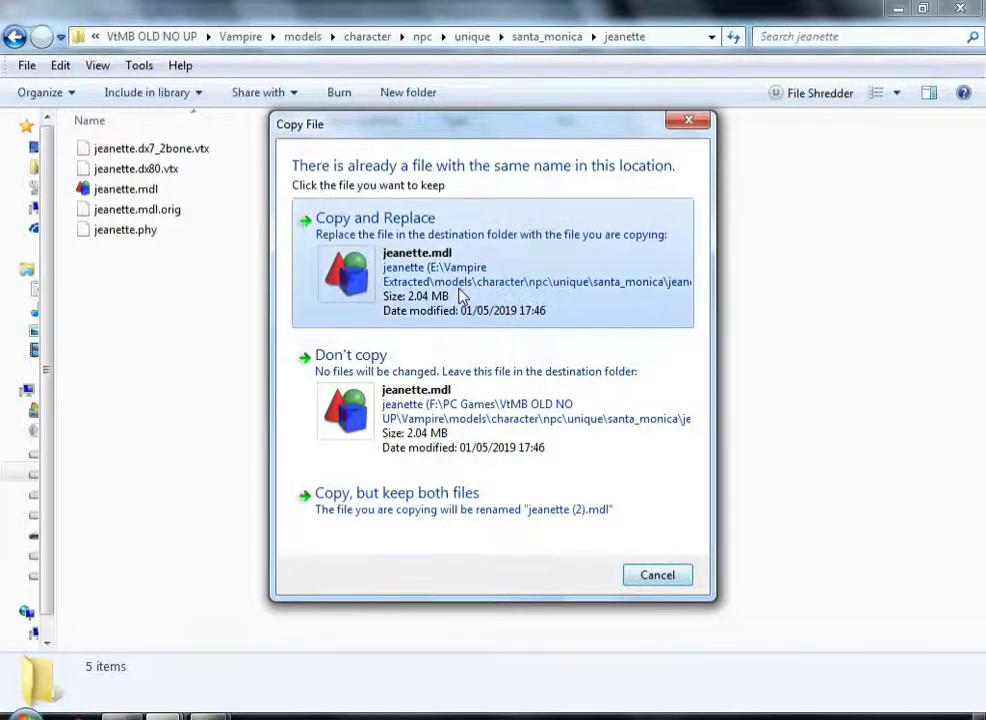
click(374, 217)
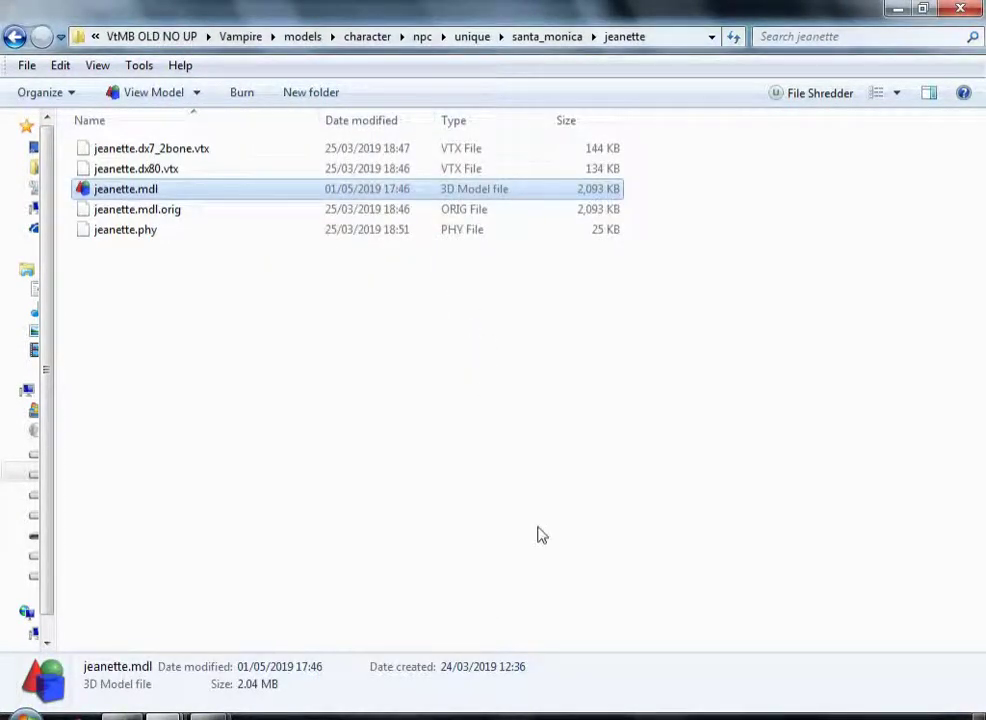
mouse_move(548, 482)
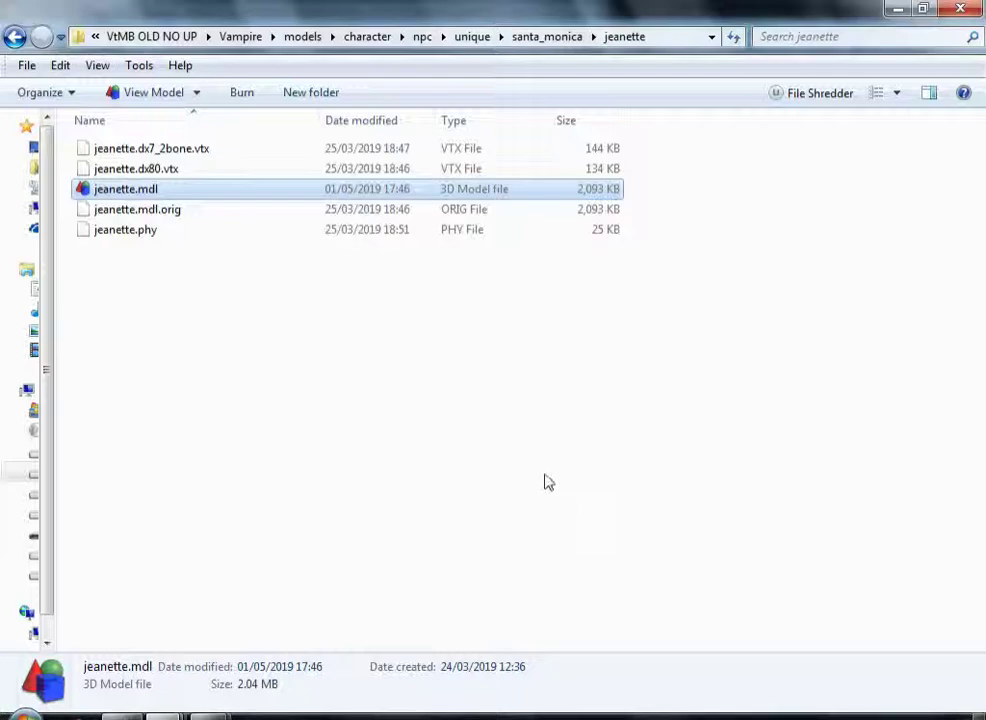
mouse_move(560, 461)
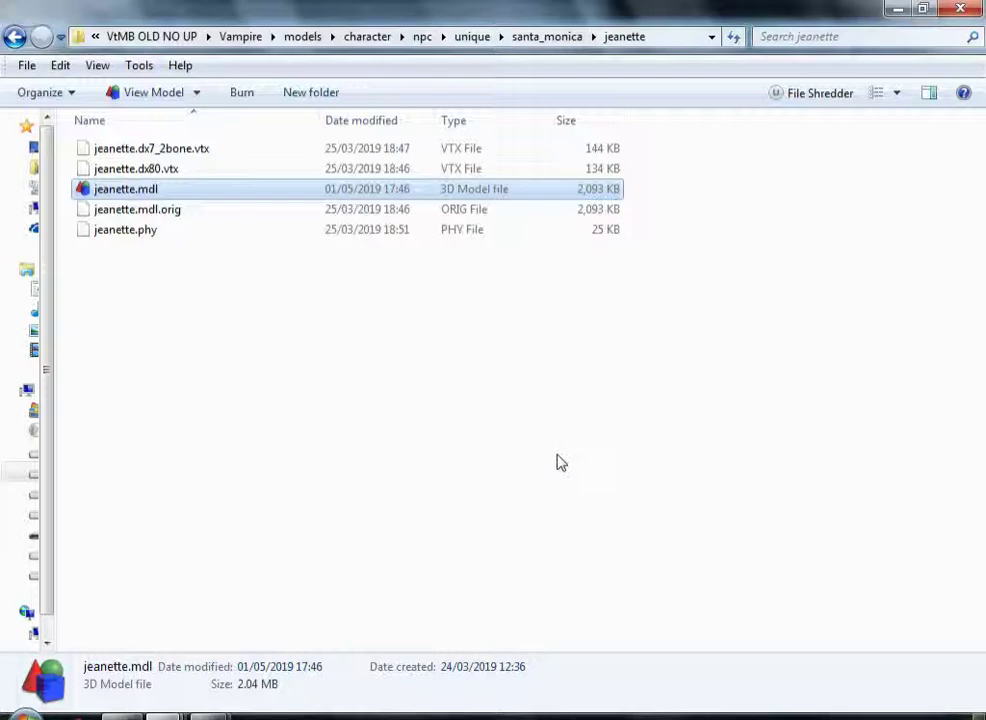
mouse_move(298, 655)
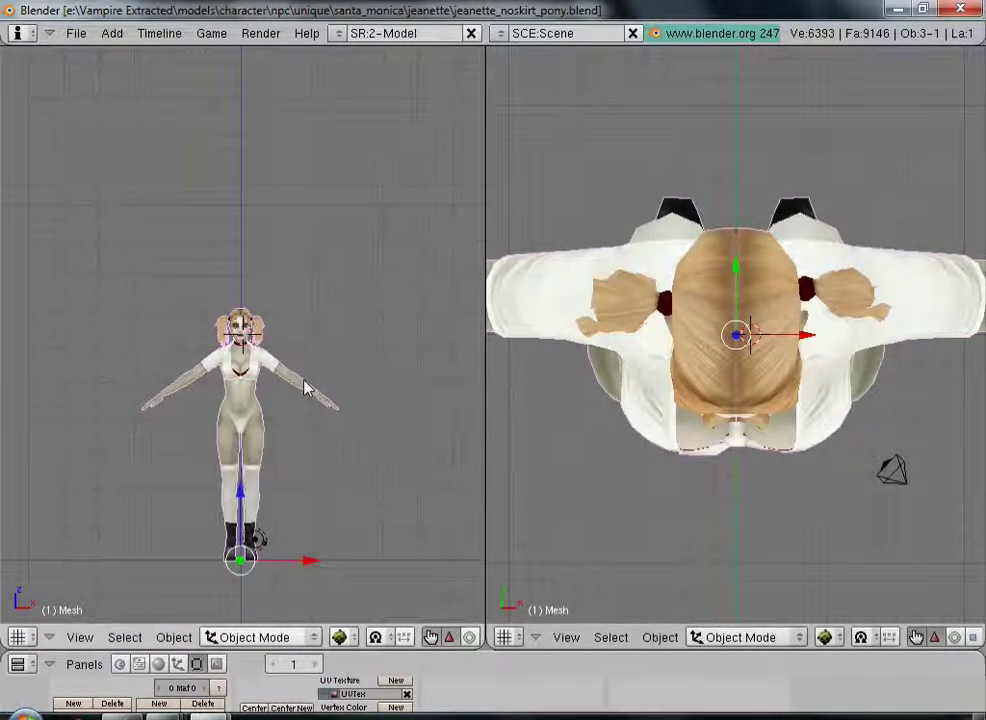
Step: Put the Jeanette mesh back into Edit Mode in Blender
key(Tab)
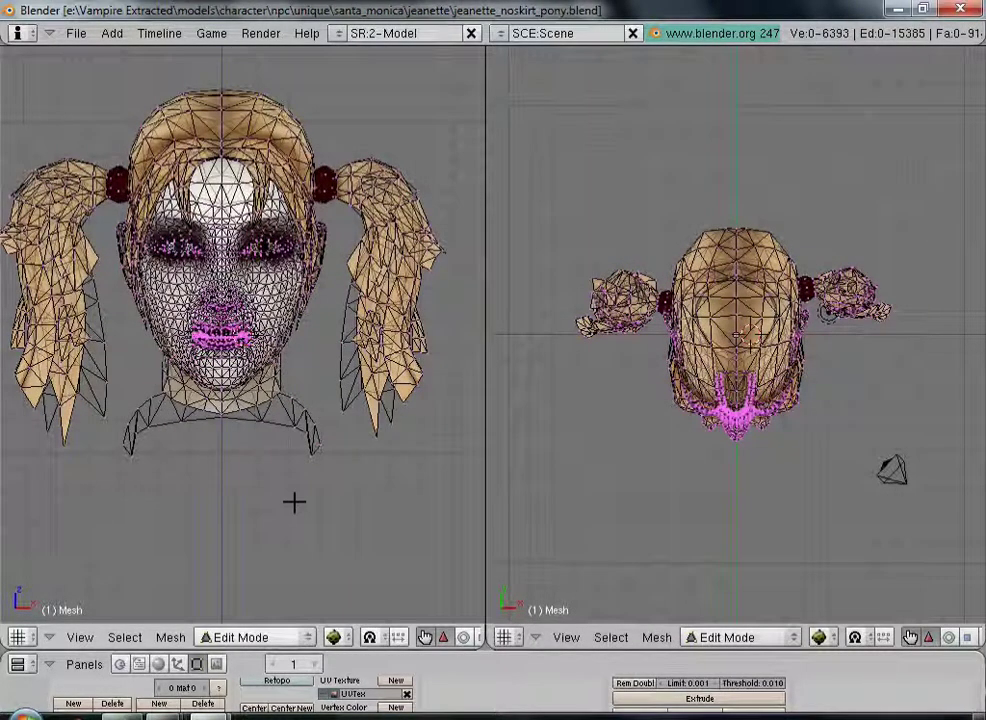
mouse_move(312, 430)
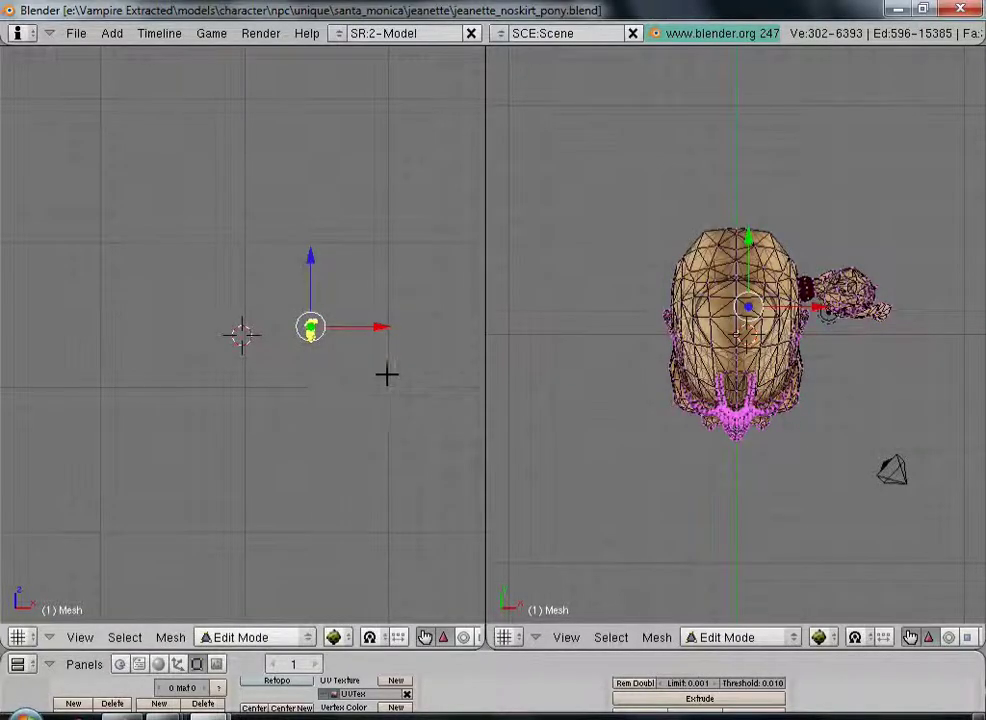
Step: Move the detached pigtail piece up and to the left, then scale it
drag(310, 326, 380, 318)
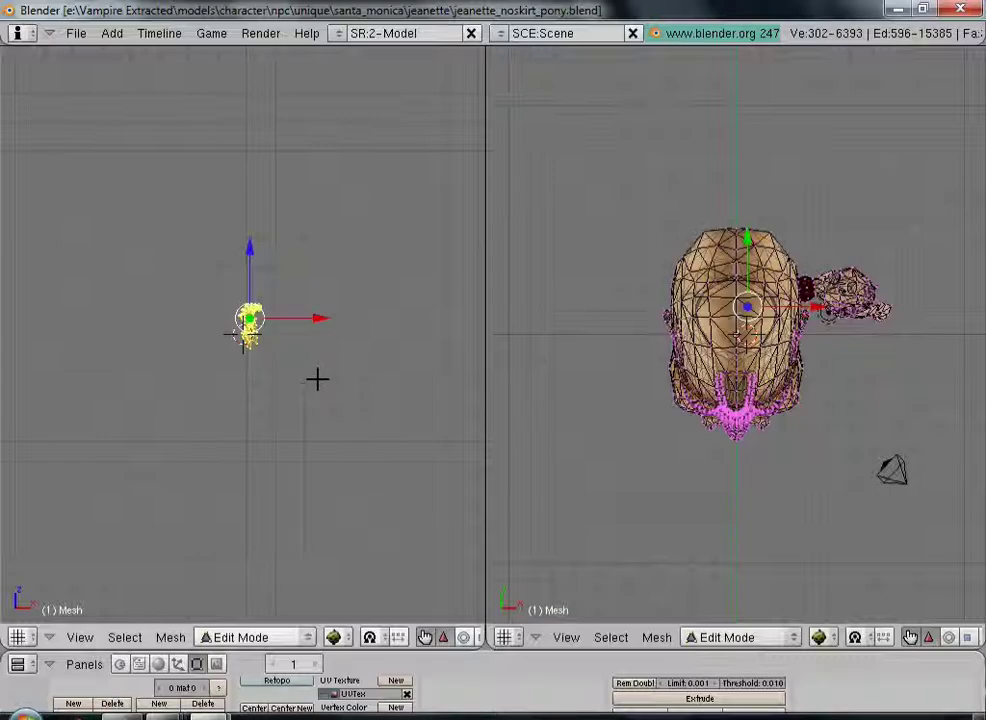
mouse_move(318, 375)
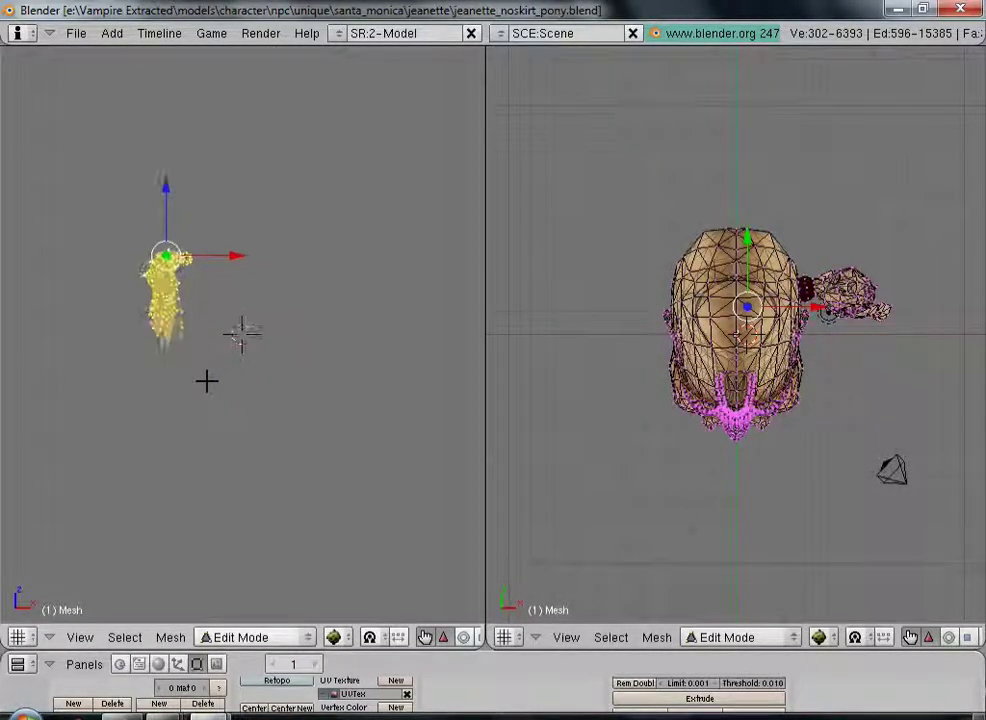
key(s)
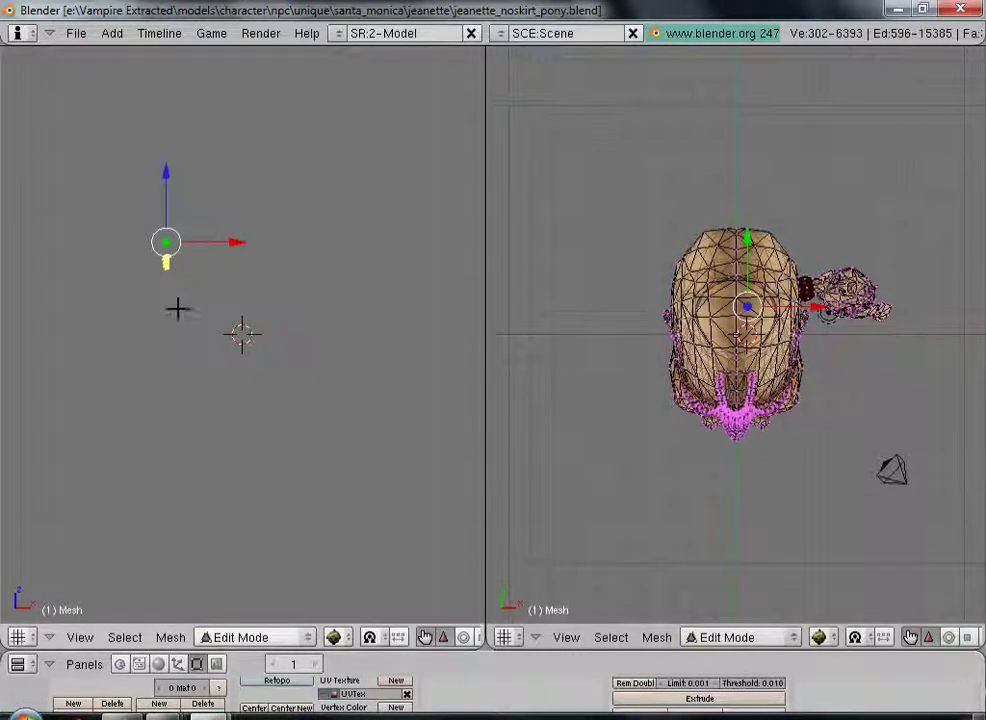
key(s)
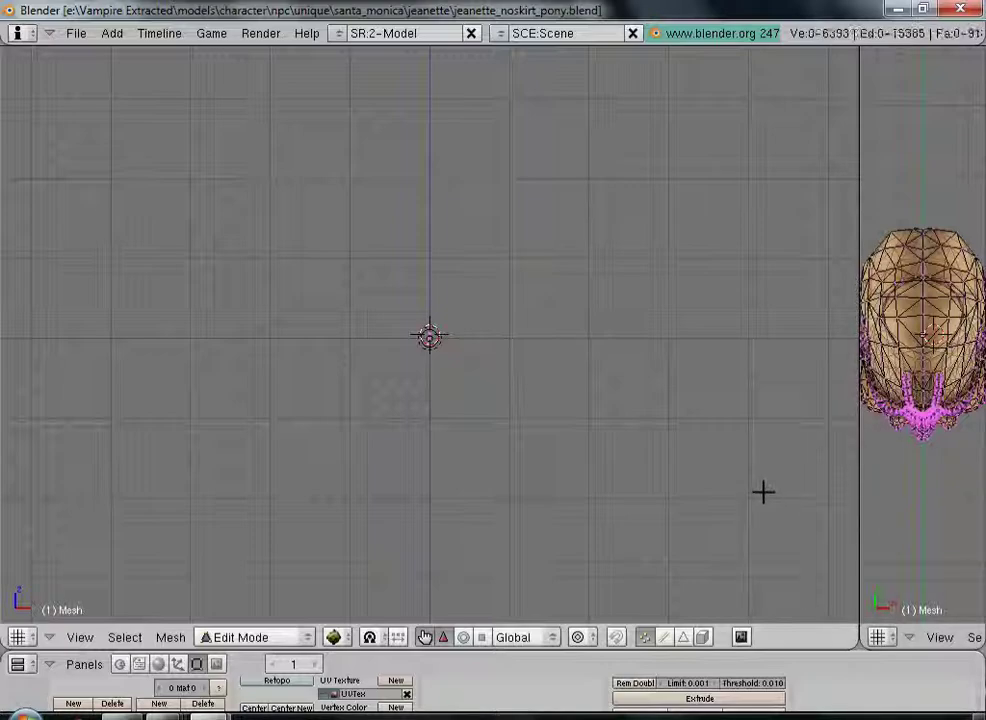
mouse_move(830, 473)
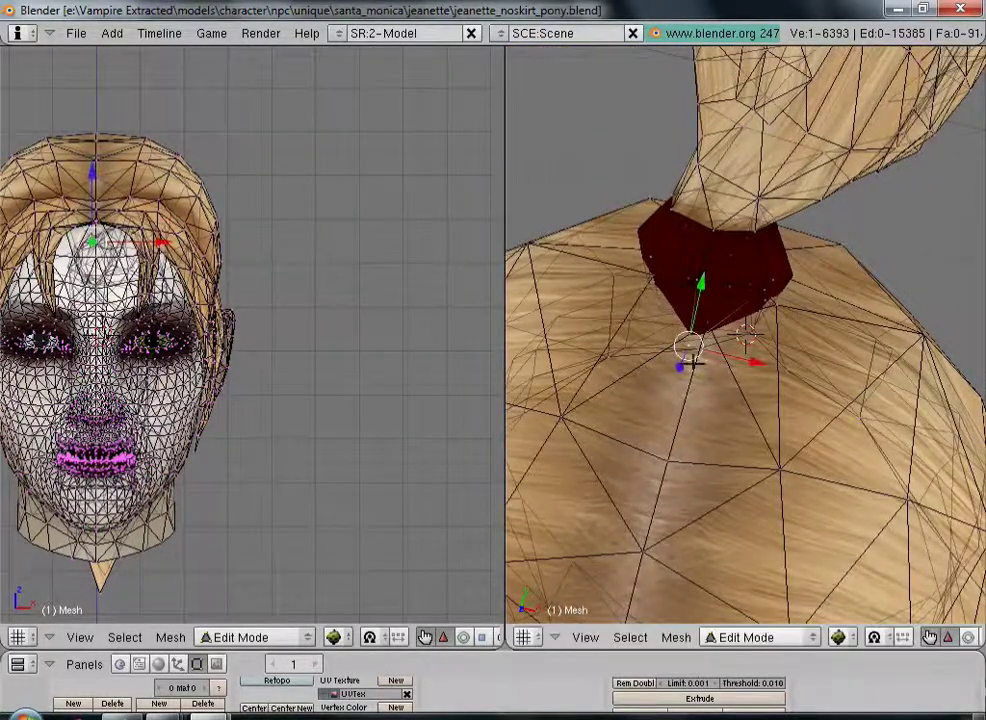
Step: Switch both the head viewport and the full-body viewport from Edit Mode to Object Mode
click(746, 637)
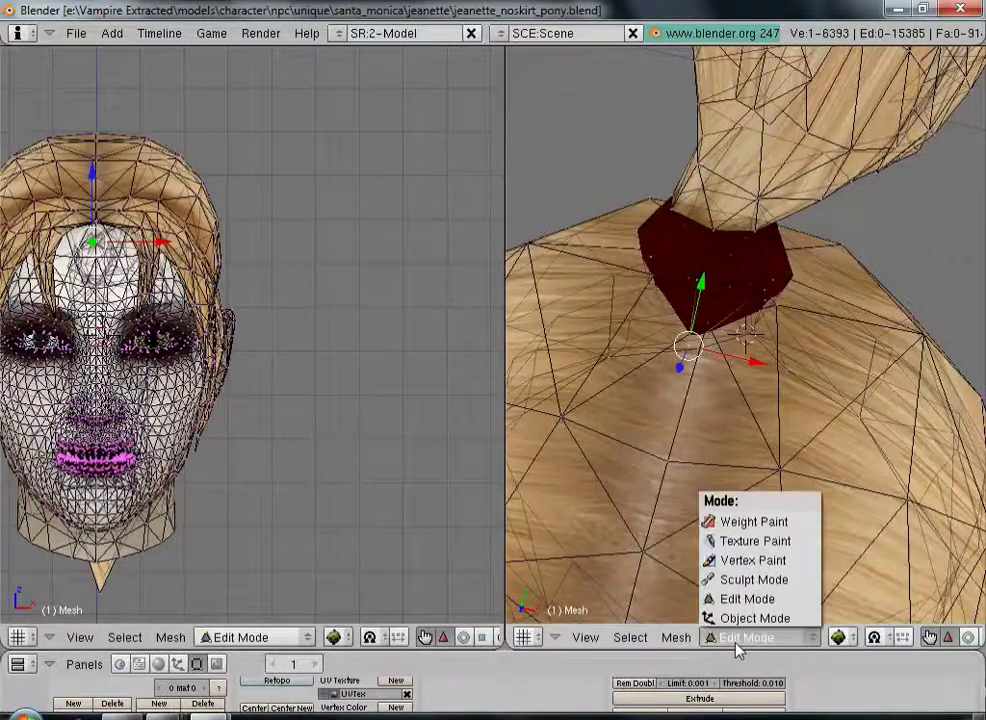
click(755, 617)
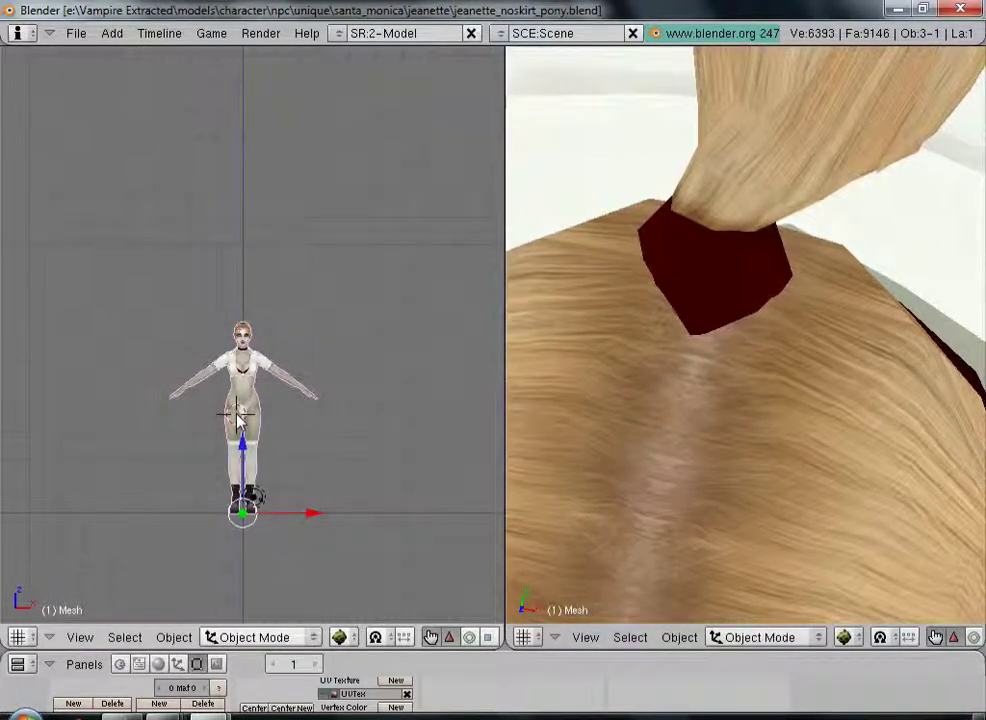
click(255, 637)
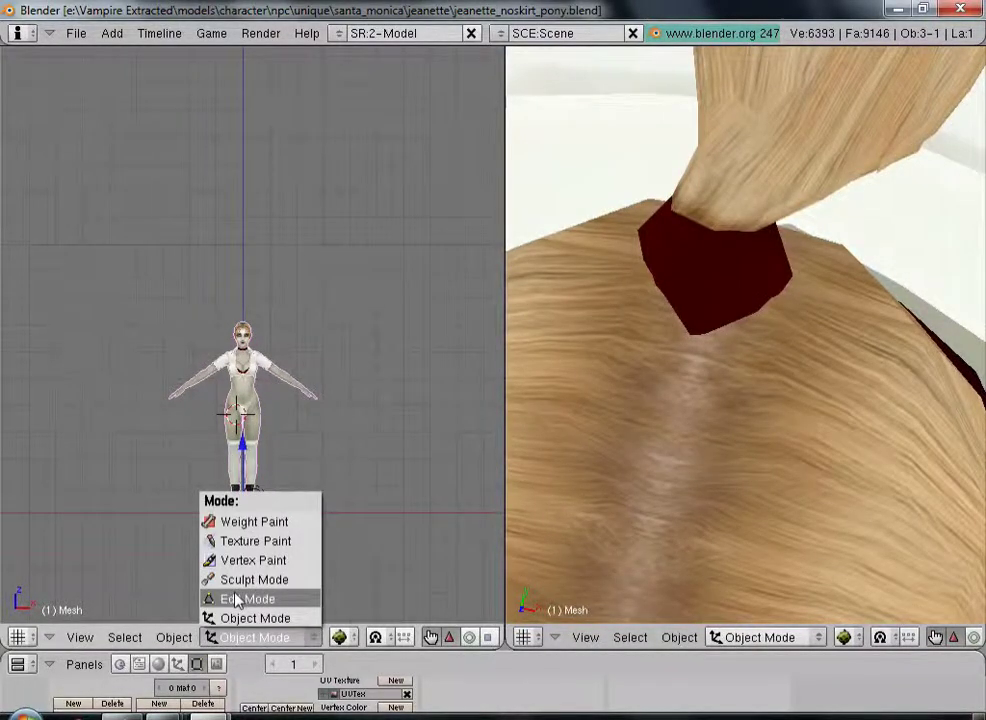
click(242, 598)
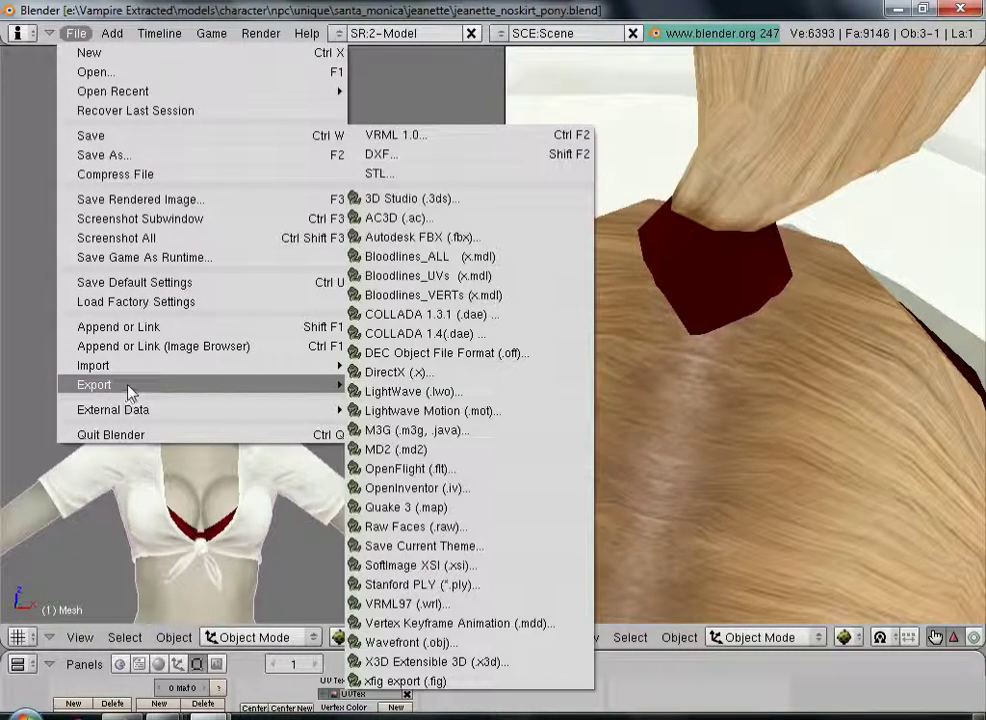
Step: Export Jeanette as Bloodlines MDL over jeanette.mdl and dismiss the success message
click(408, 256)
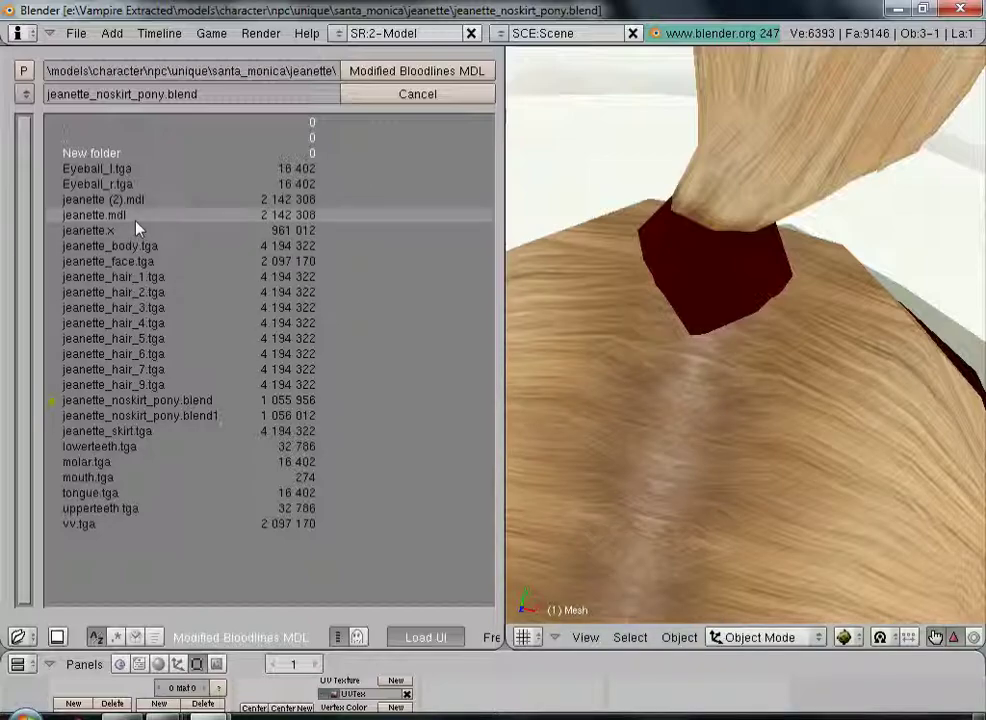
click(93, 215)
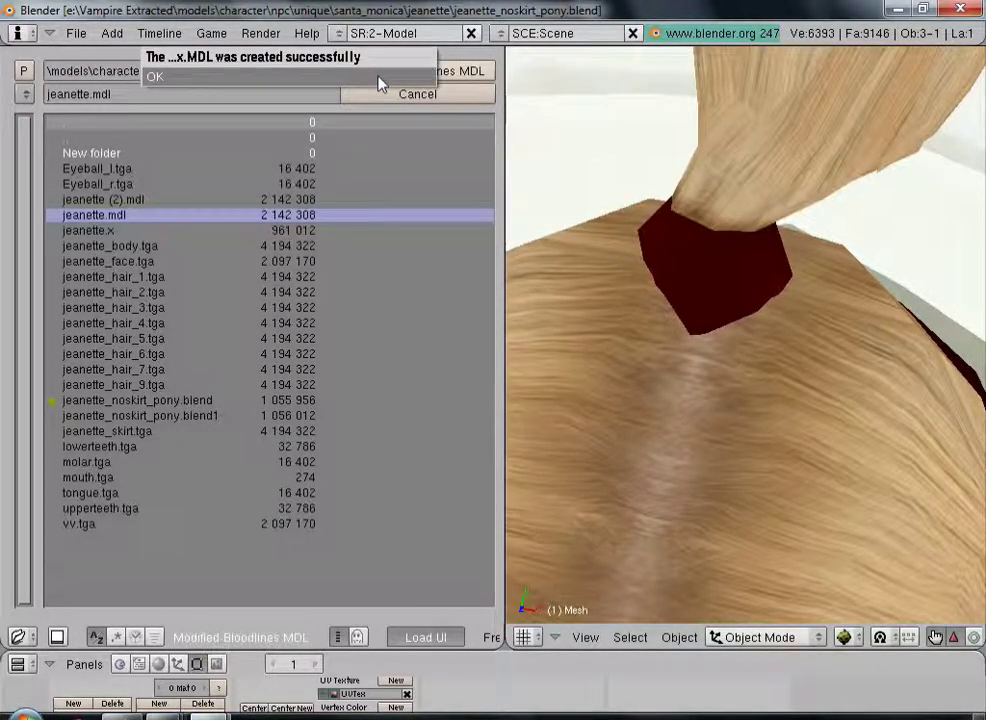
click(154, 76)
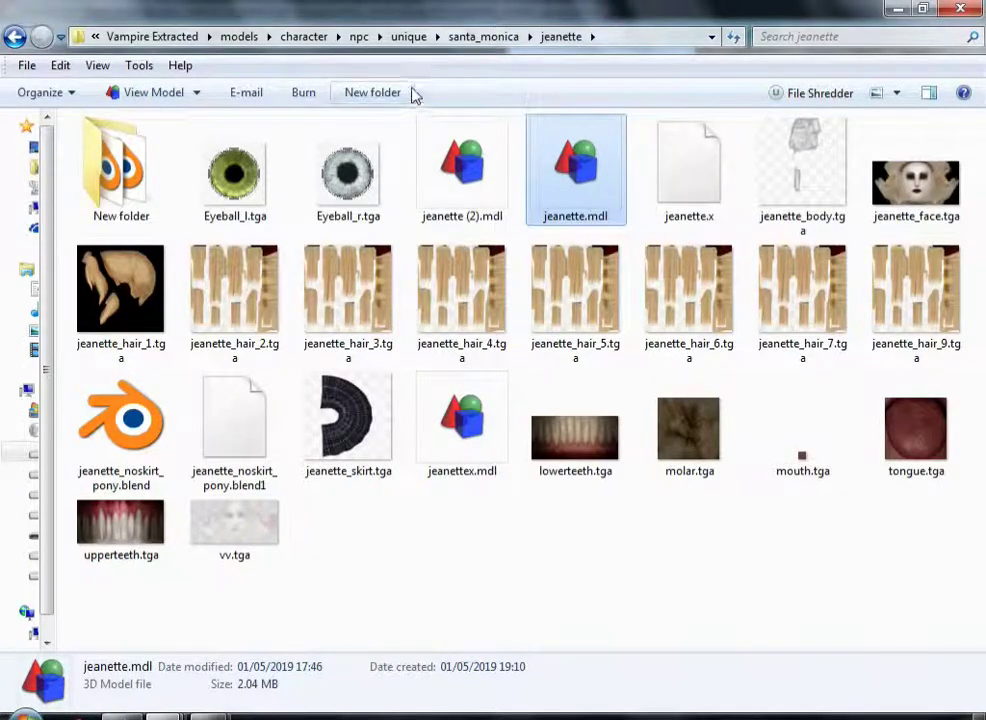
mouse_move(528, 263)
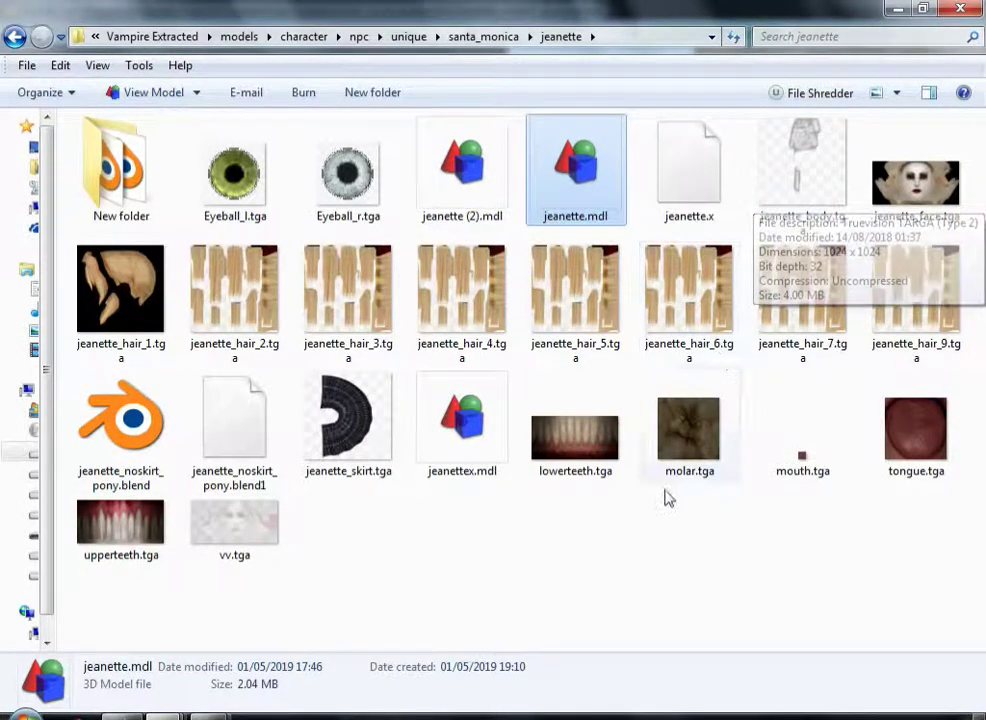
mouse_move(463, 539)
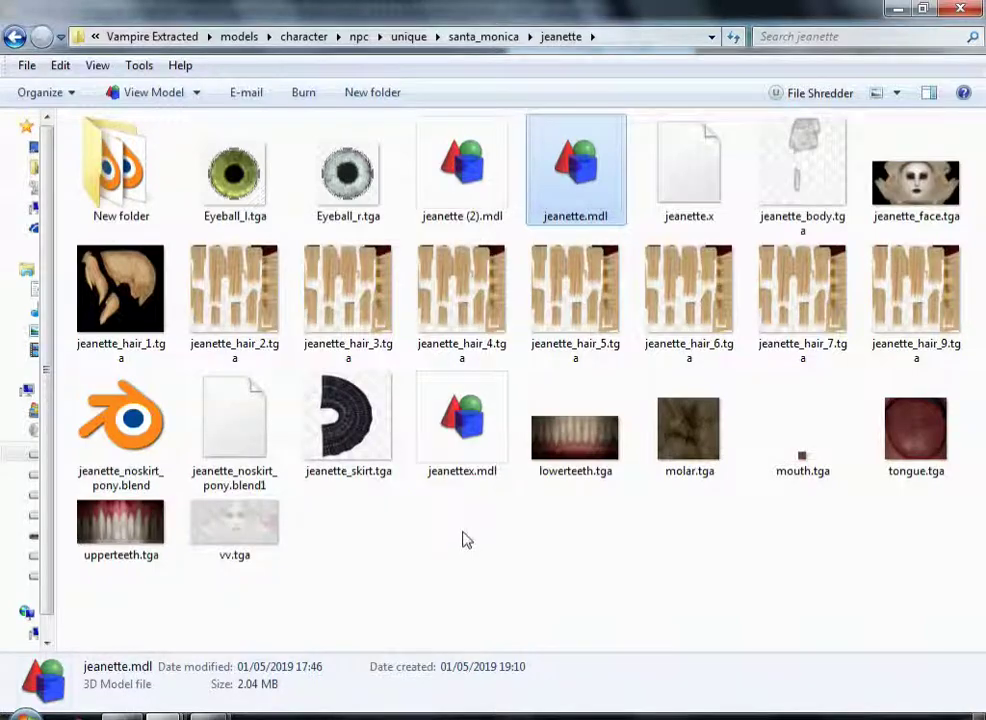
mouse_move(565, 190)
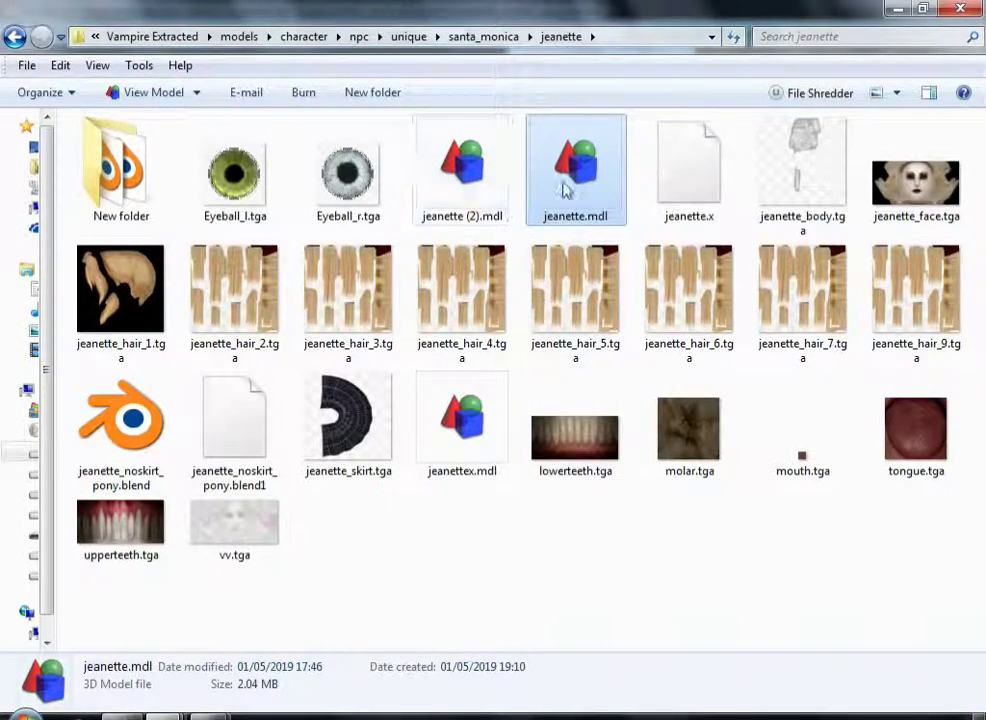
mouse_move(575, 170)
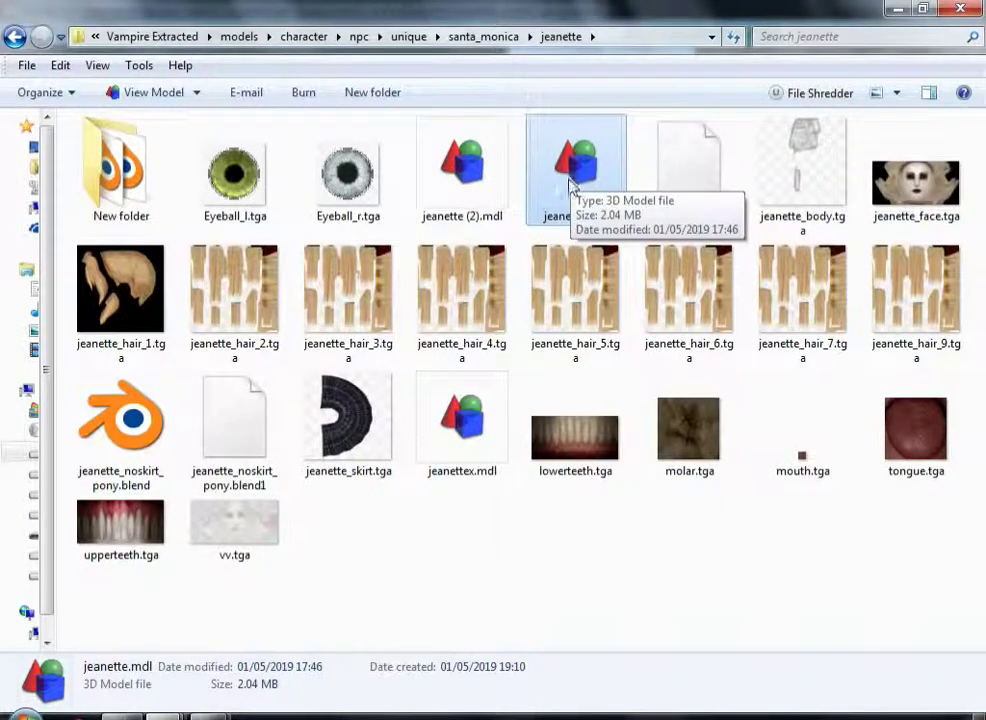
mouse_move(518, 475)
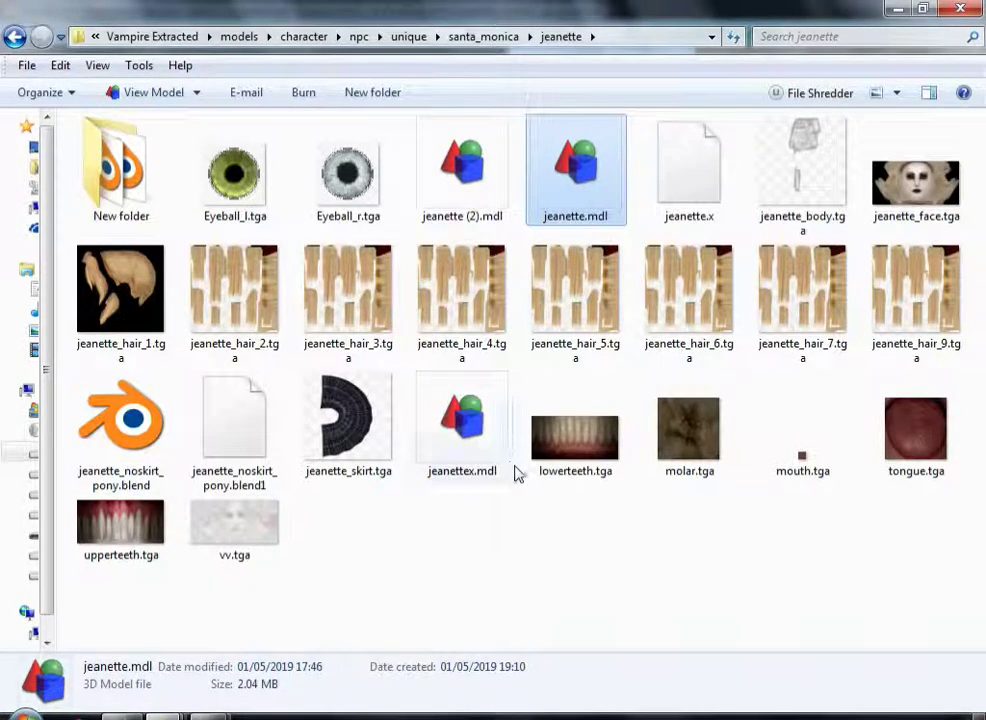
mouse_move(528, 481)
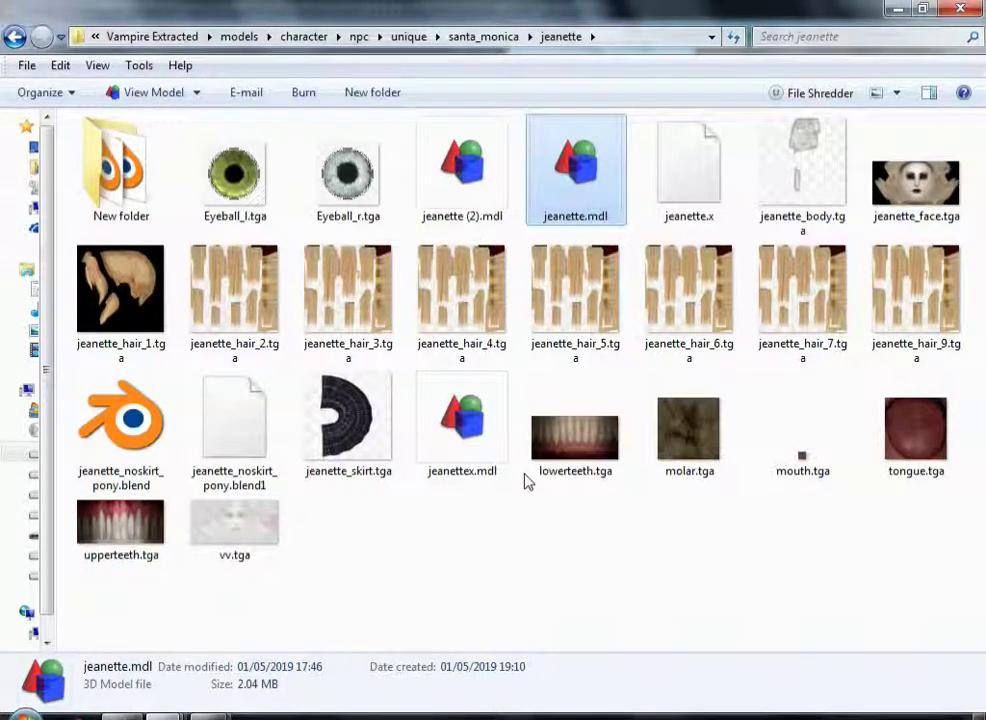
mouse_move(462, 420)
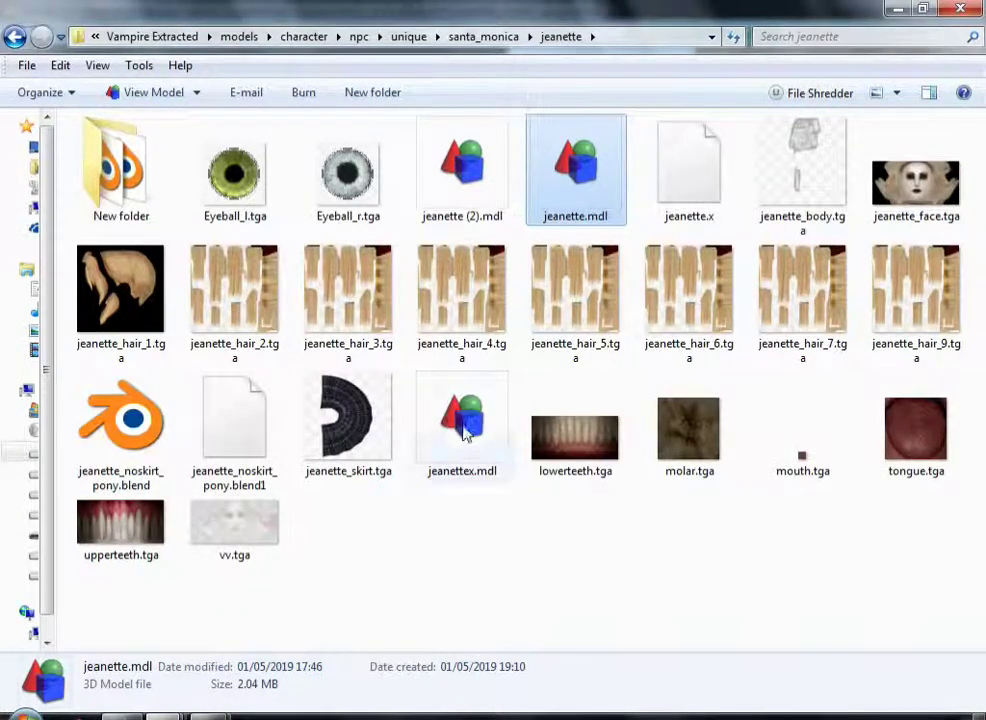
Step: Select jeanettex.mdl in the extracted jeanette folder
click(461, 420)
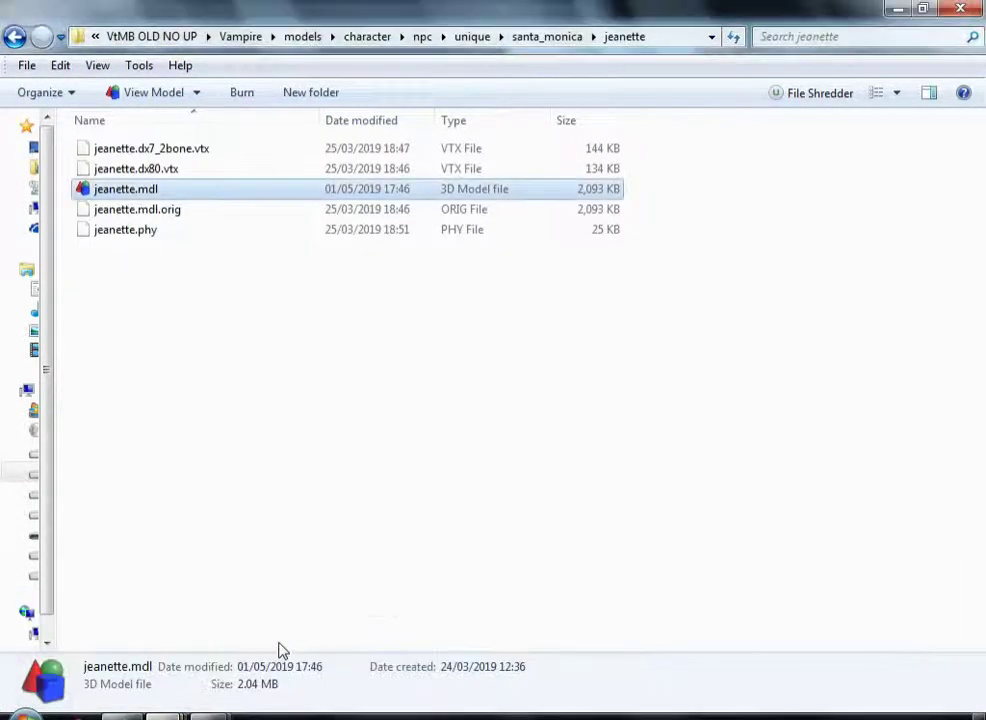
Step: Paste jeanettex.mdl, back up jeanette.mdl as jeanette.mdl.noskirt, and start renaming jeanettex.mdl
right_click(280, 420)
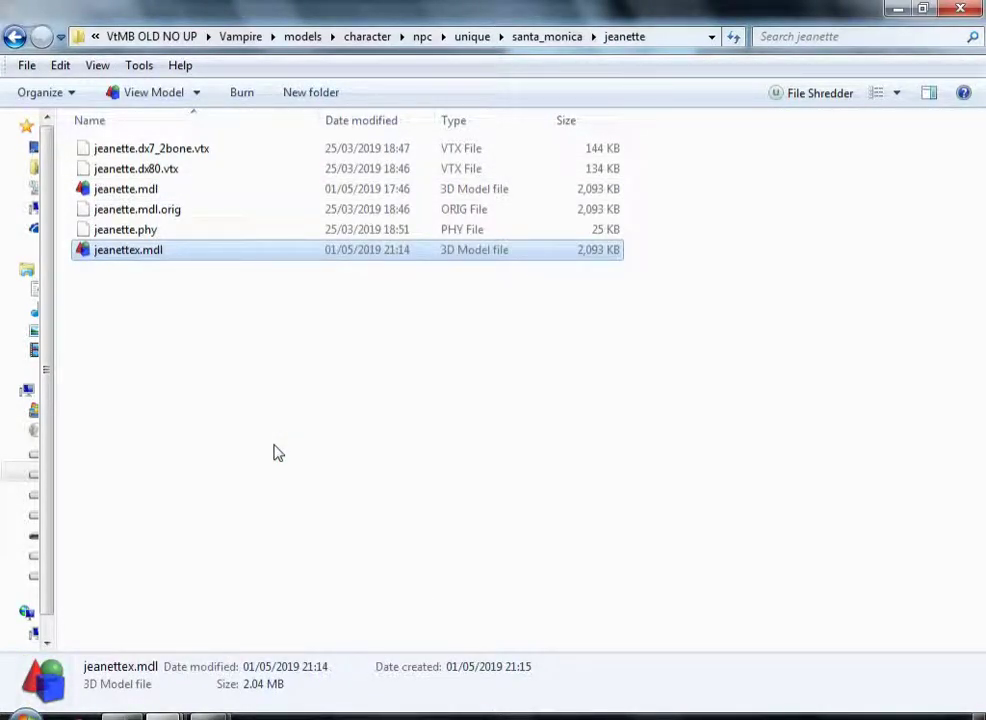
click(125, 189)
text(.noskirt)
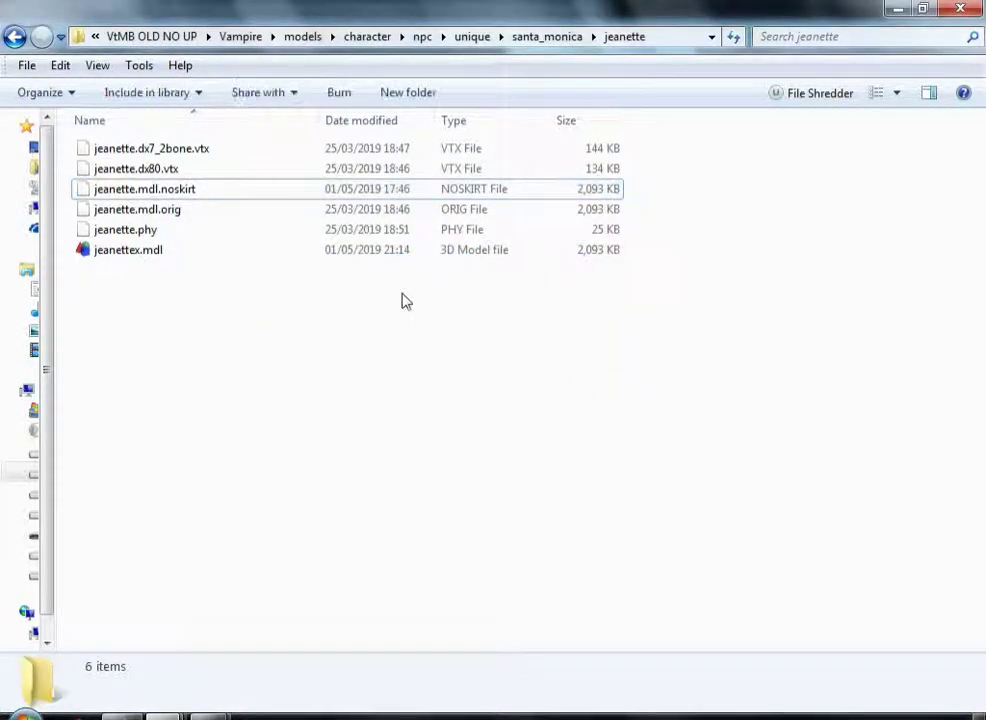
click(128, 249)
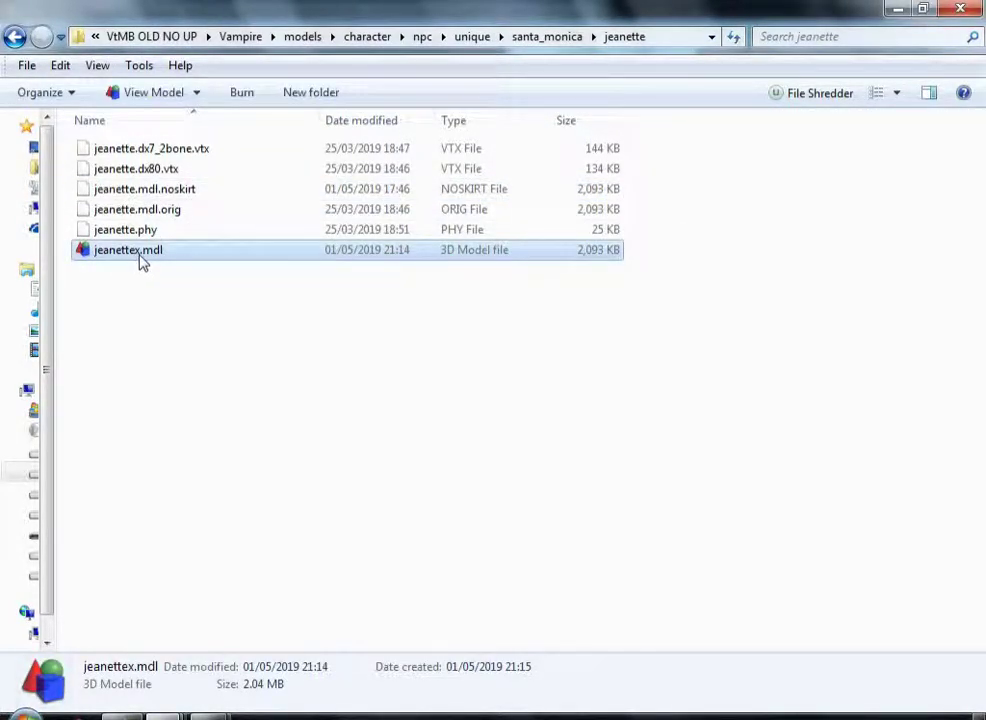
right_click(127, 249)
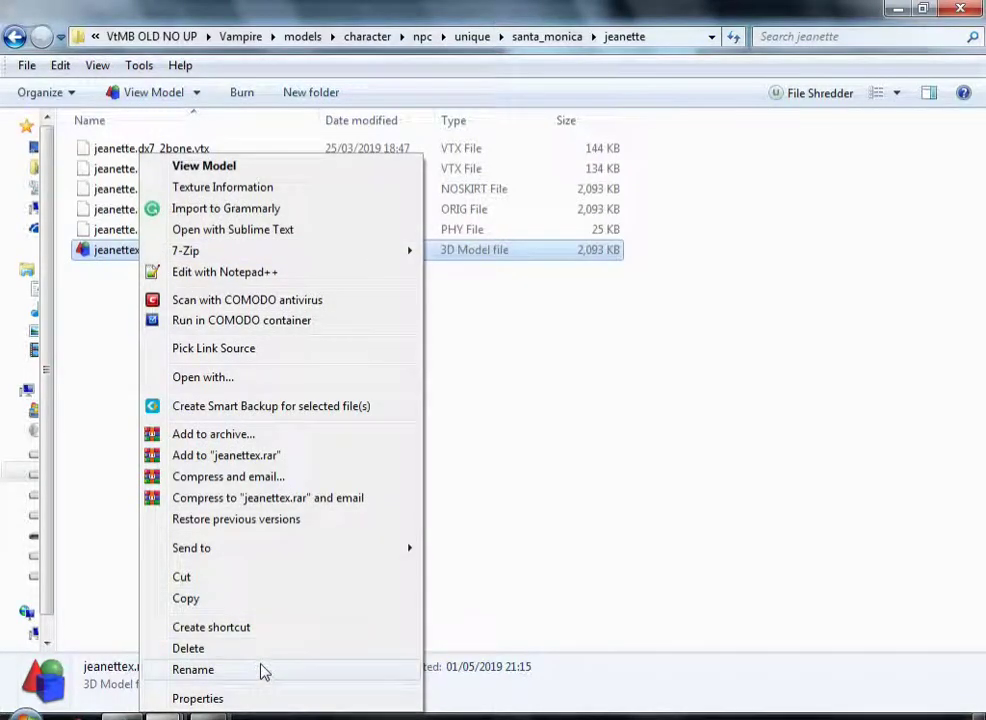
click(193, 669)
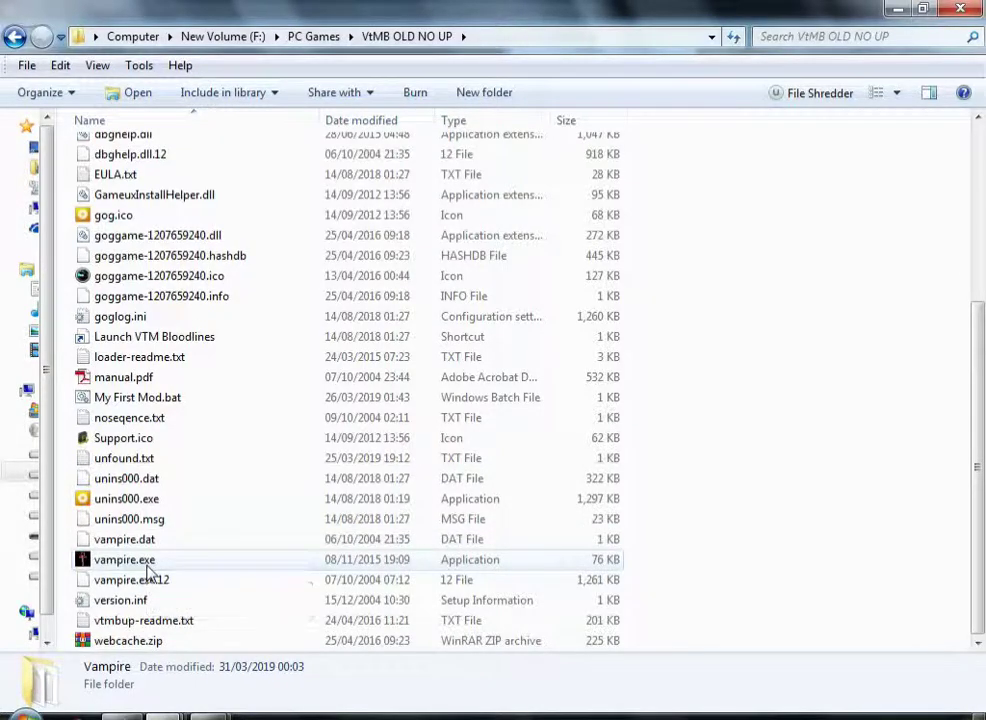
Step: Launch vampire.exe from the VtMB OLD NO UP folder
click(124, 559)
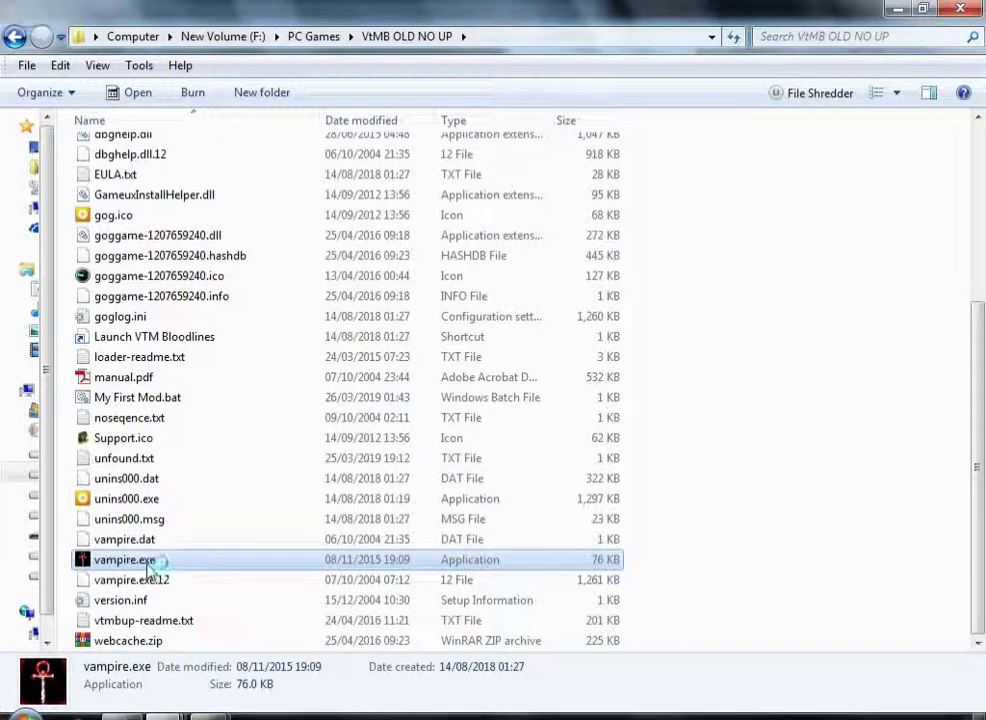
double_click(124, 559)
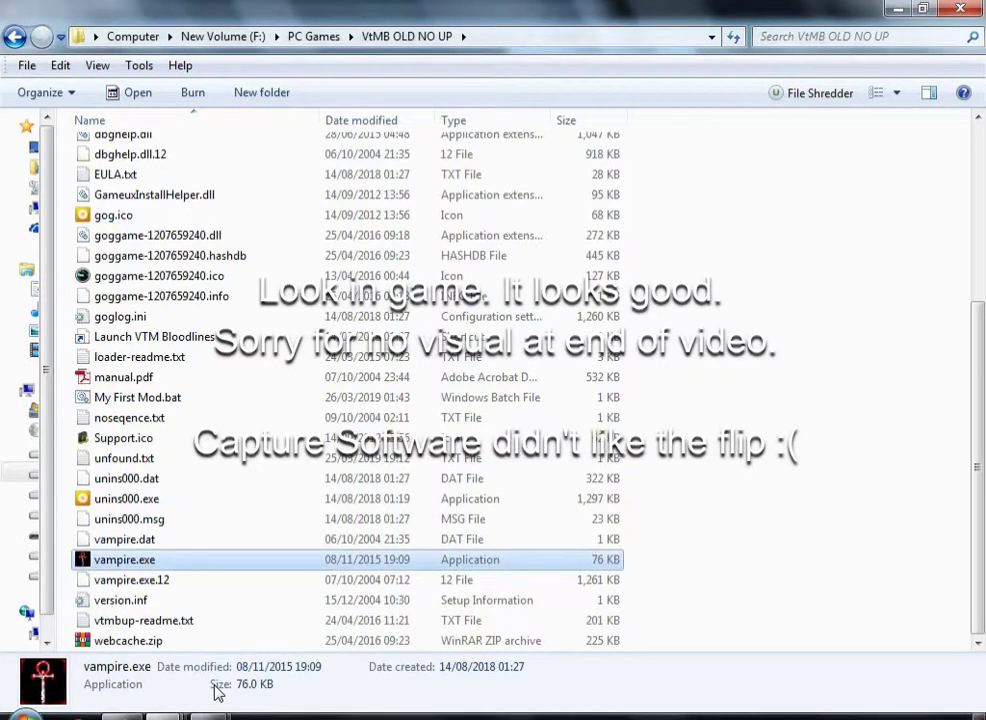
mouse_move(360, 488)
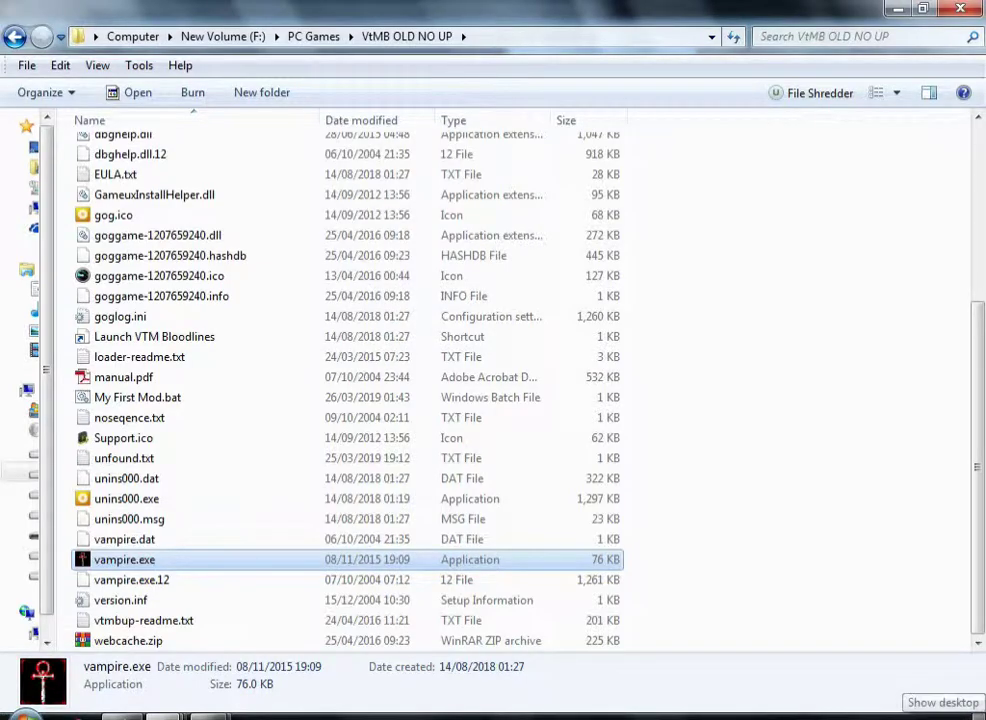
Step: Restore the running Bloodlines window to view the modded Jeanette in-game
double_click(124, 559)
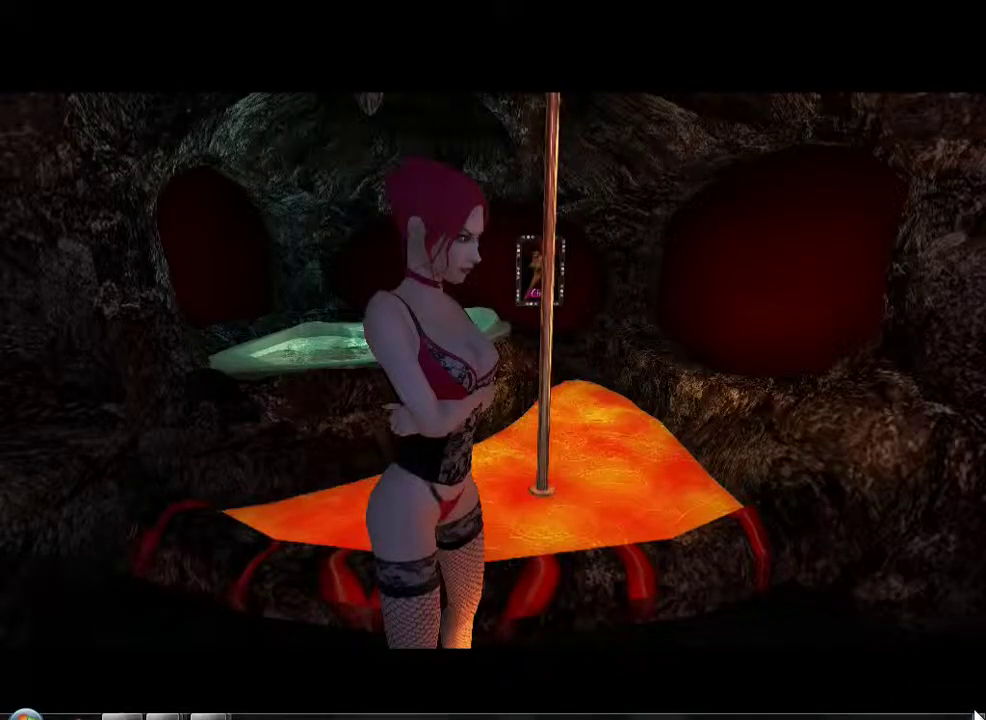